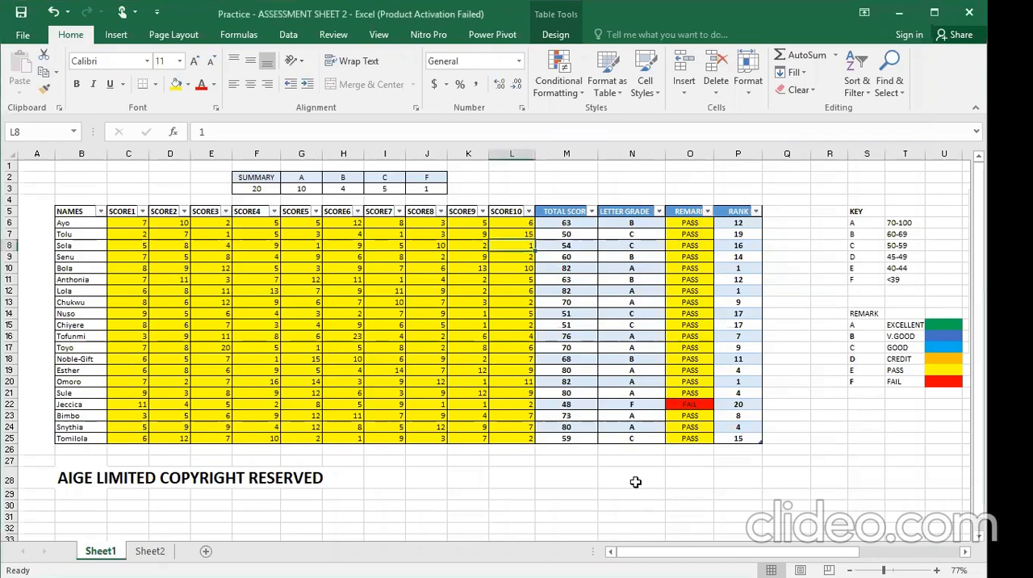
- Add rank, match and offset labels in N28:P28 at size 26/20, with match and offset bold
type("ran")
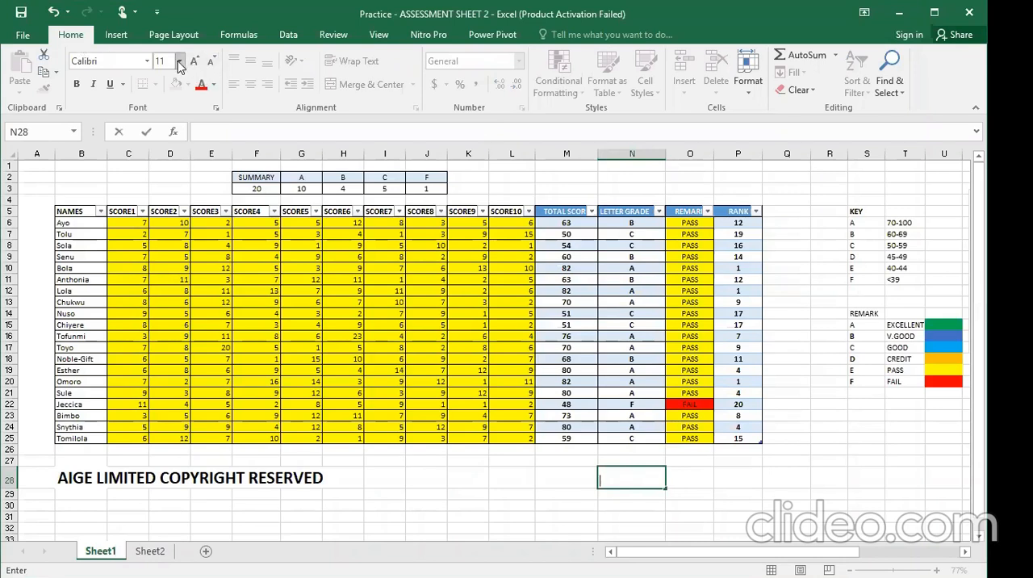
left_click(181, 61)
type("r")
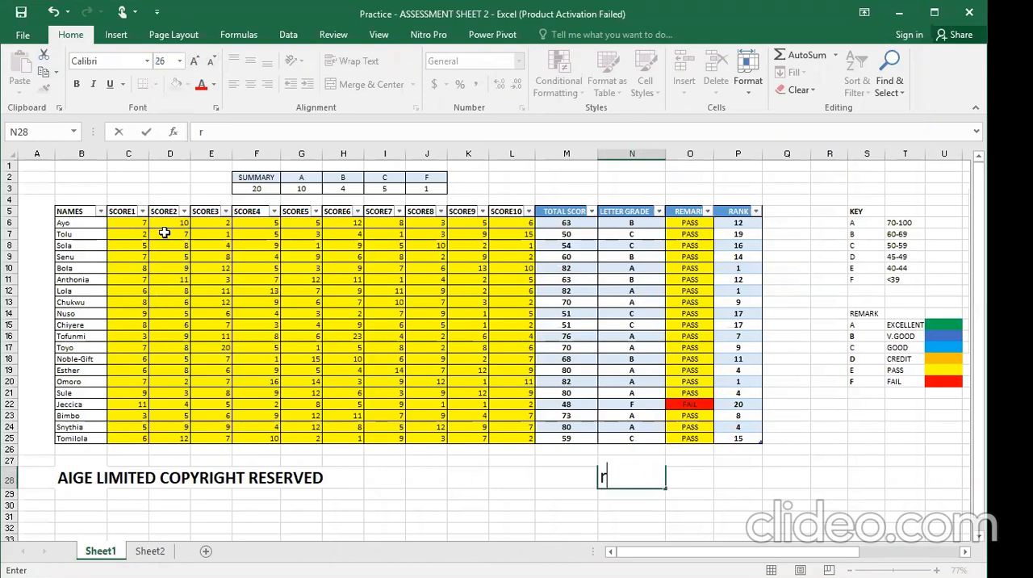
type("ank")
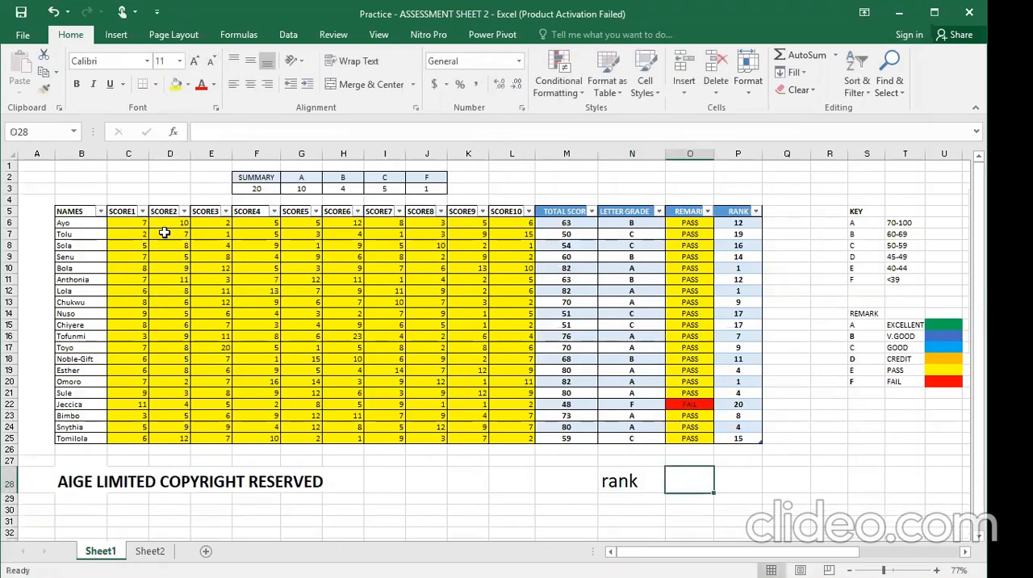
type("match")
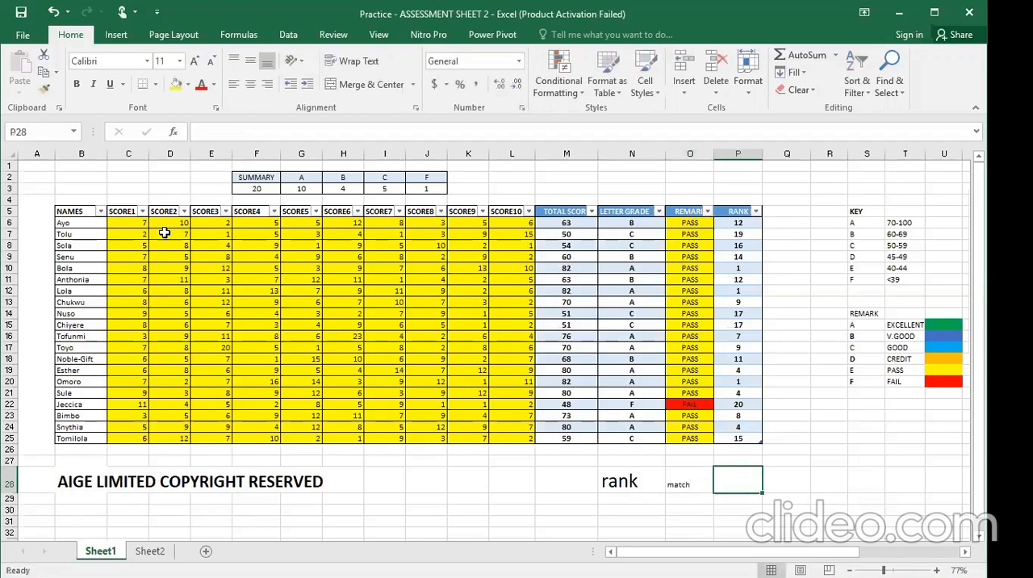
type("offset")
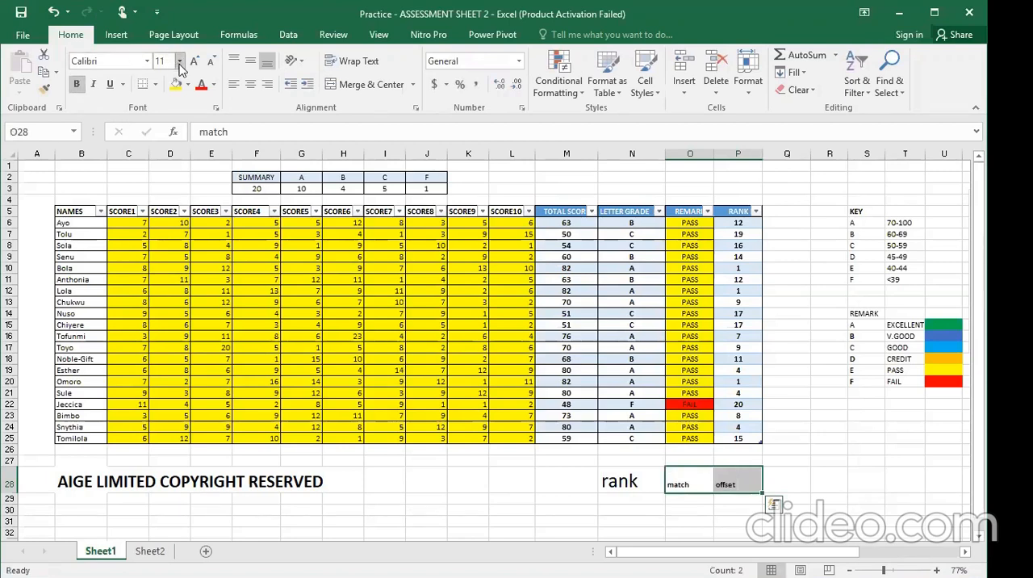
left_click(180, 62)
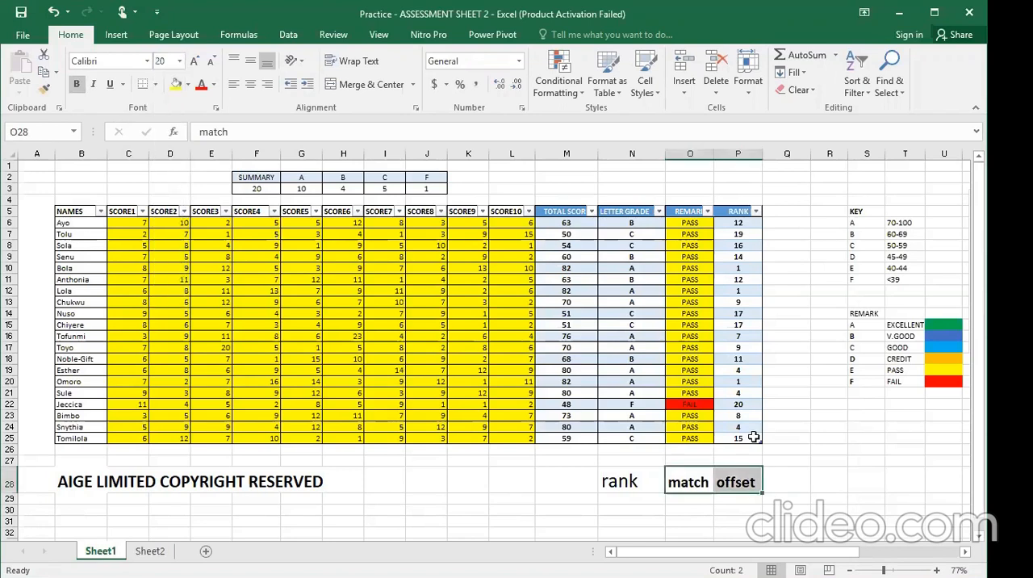
left_click(620, 481)
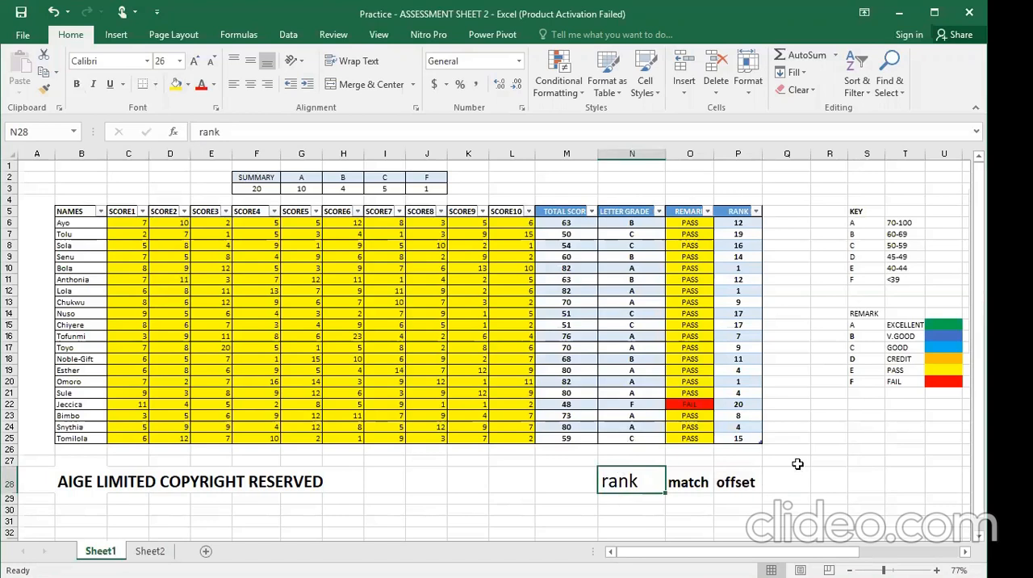
mouse_move(903, 50)
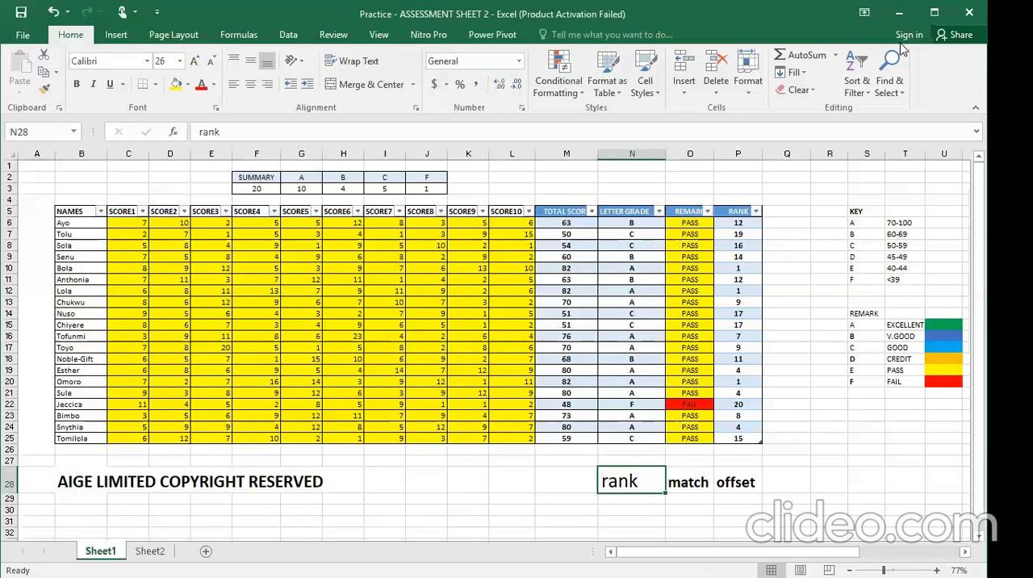
mouse_move(688, 180)
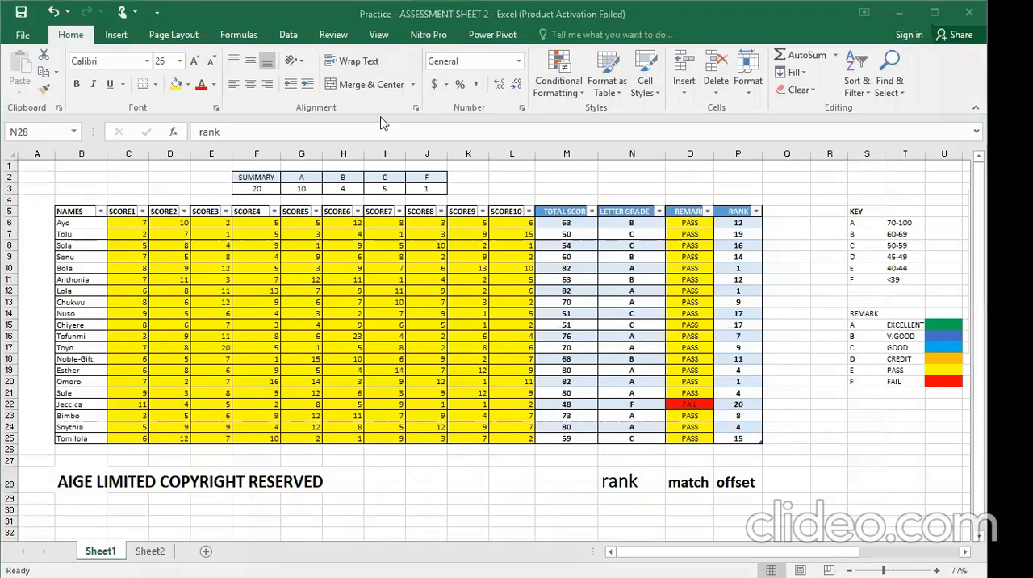
mouse_move(740, 428)
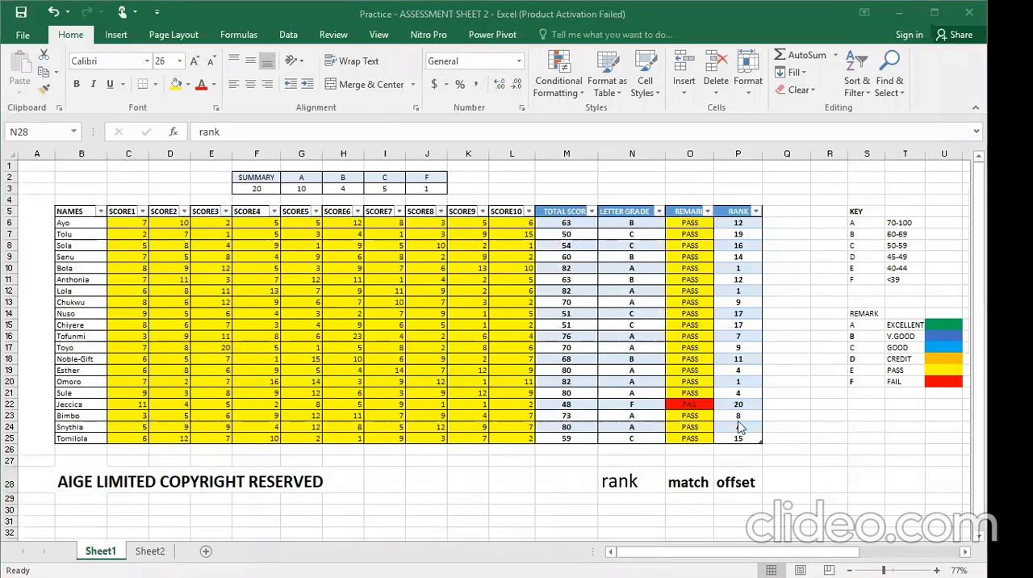
mouse_move(754, 485)
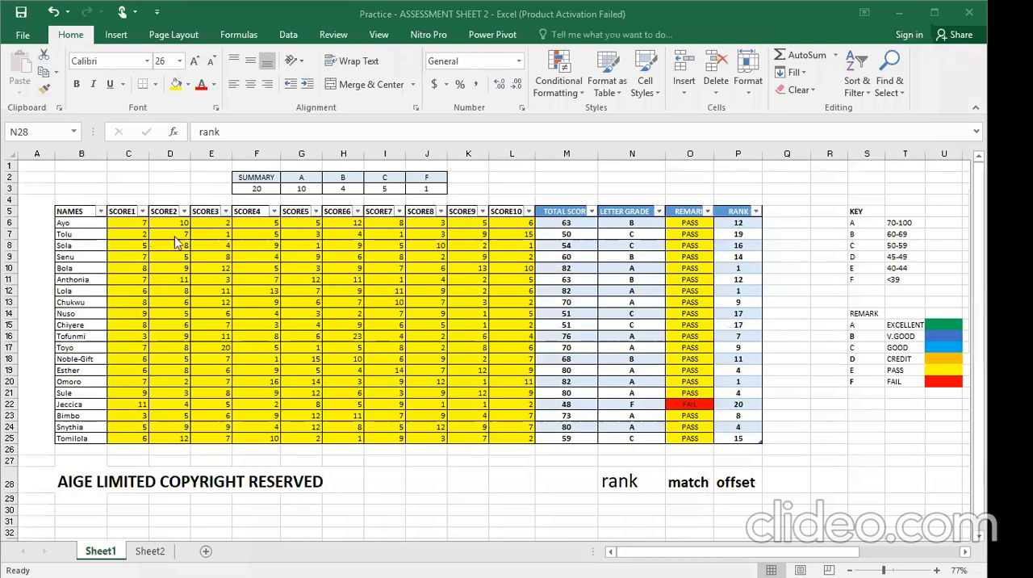
mouse_move(397, 251)
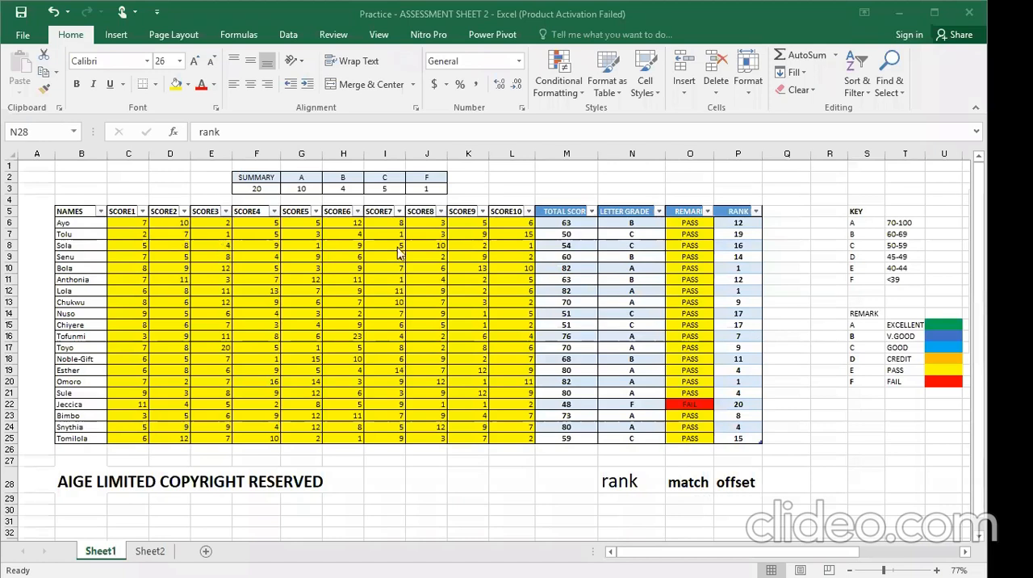
mouse_move(557, 240)
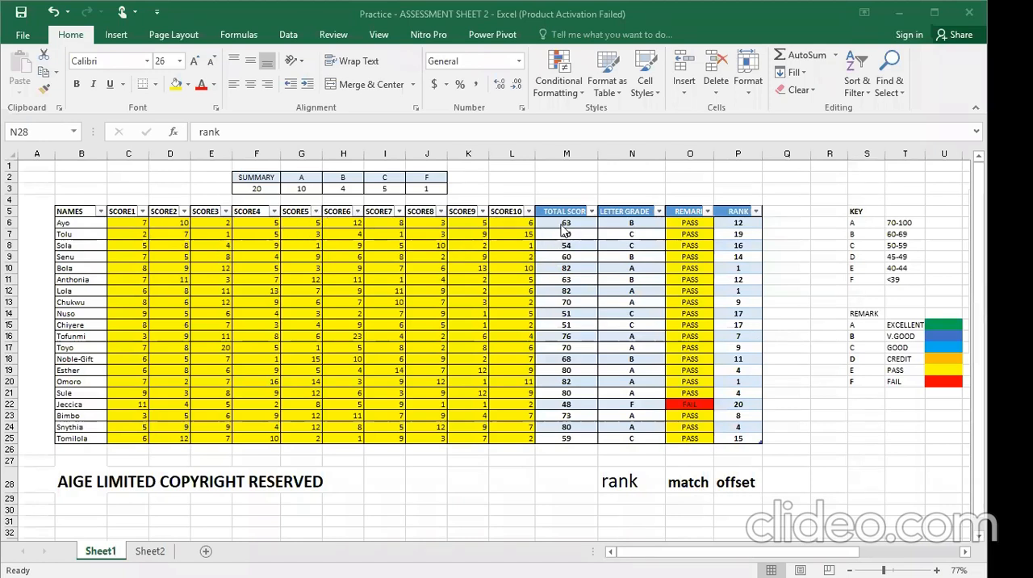
left_click(632, 222)
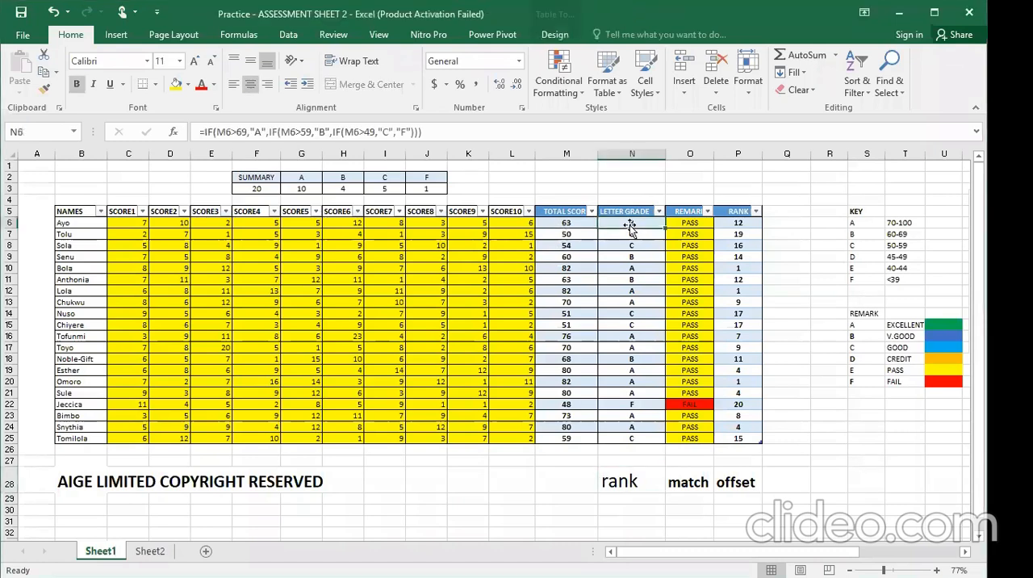
left_click(690, 234)
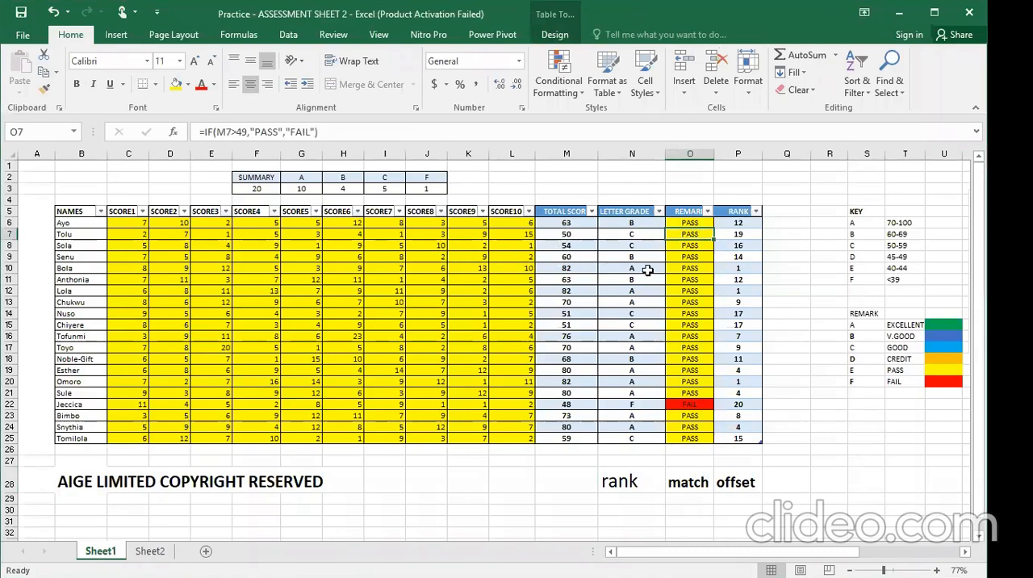
left_click(786, 234)
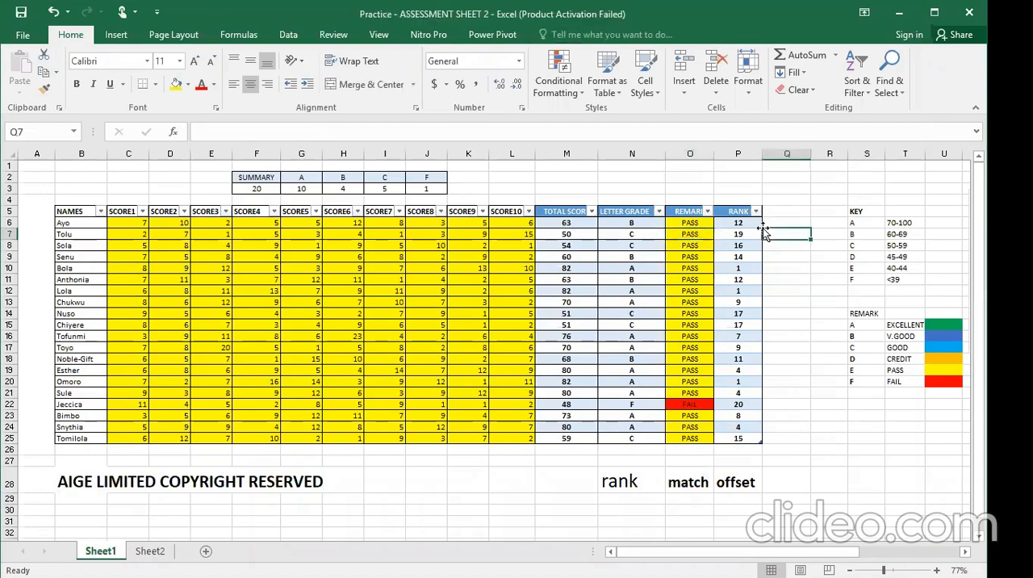
left_click(736, 223)
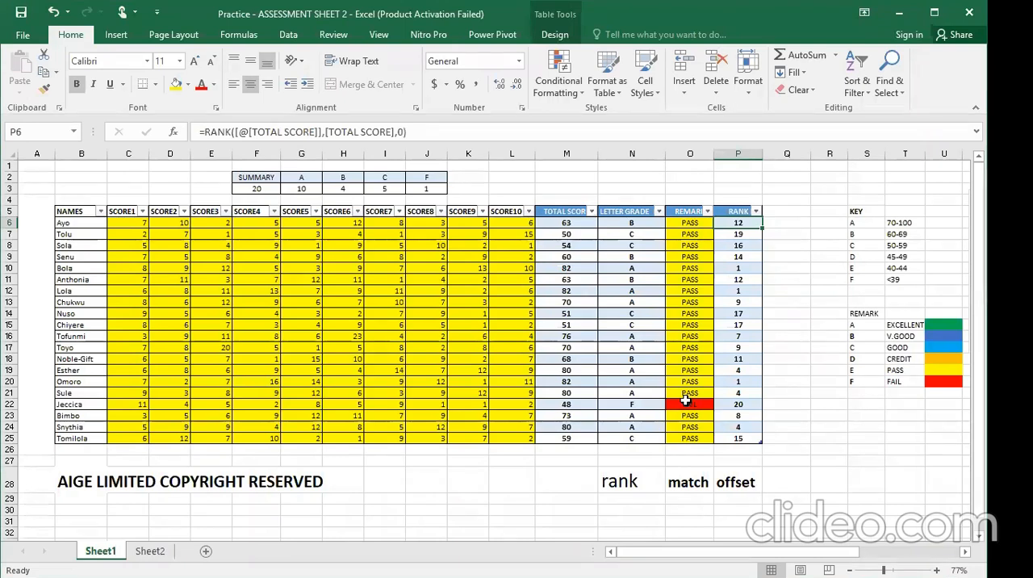
mouse_move(666, 391)
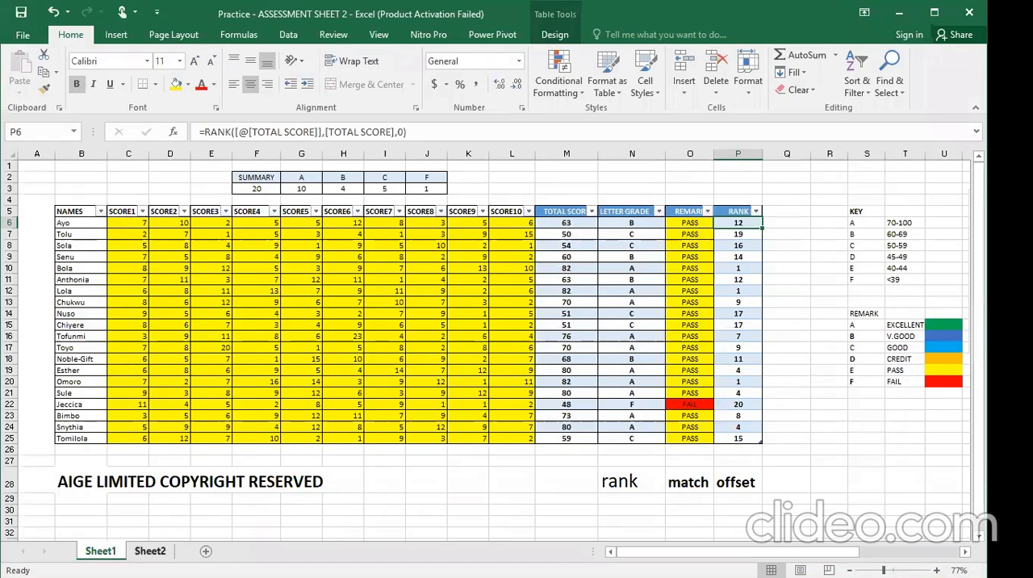
- Switch to Sheet2 and select the RANK header of the side table
left_click(149, 550)
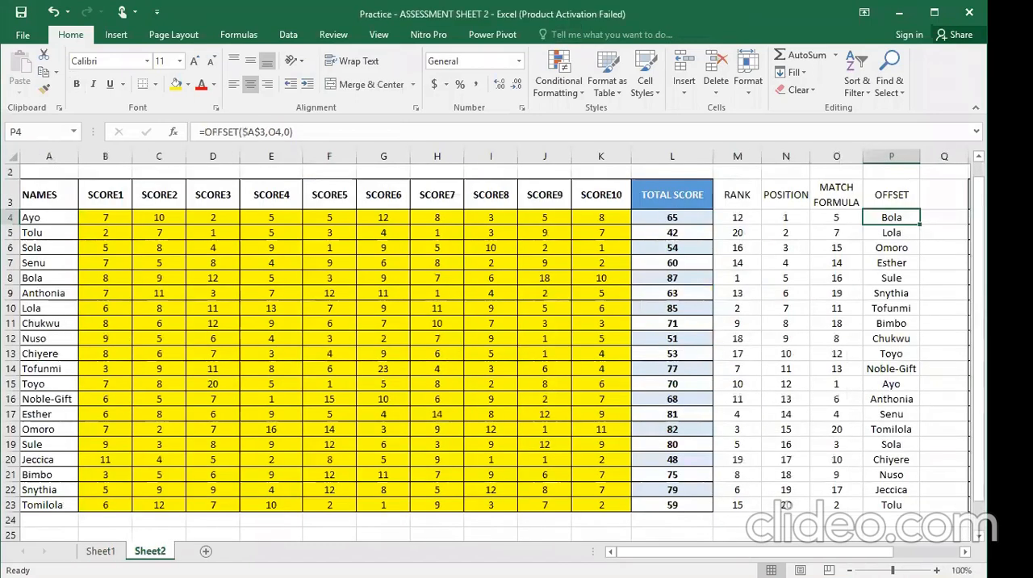
mouse_move(267, 337)
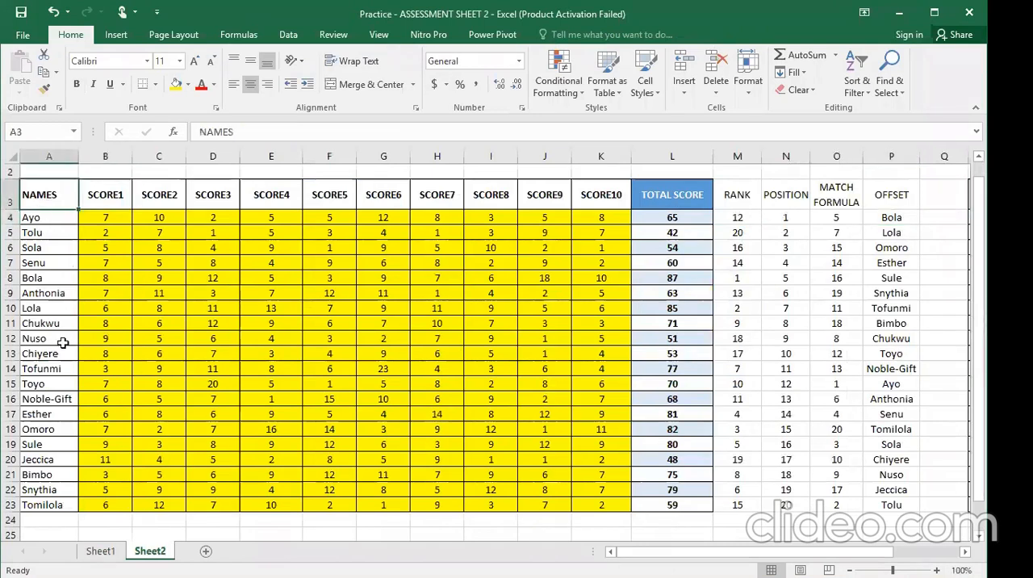
mouse_move(328, 489)
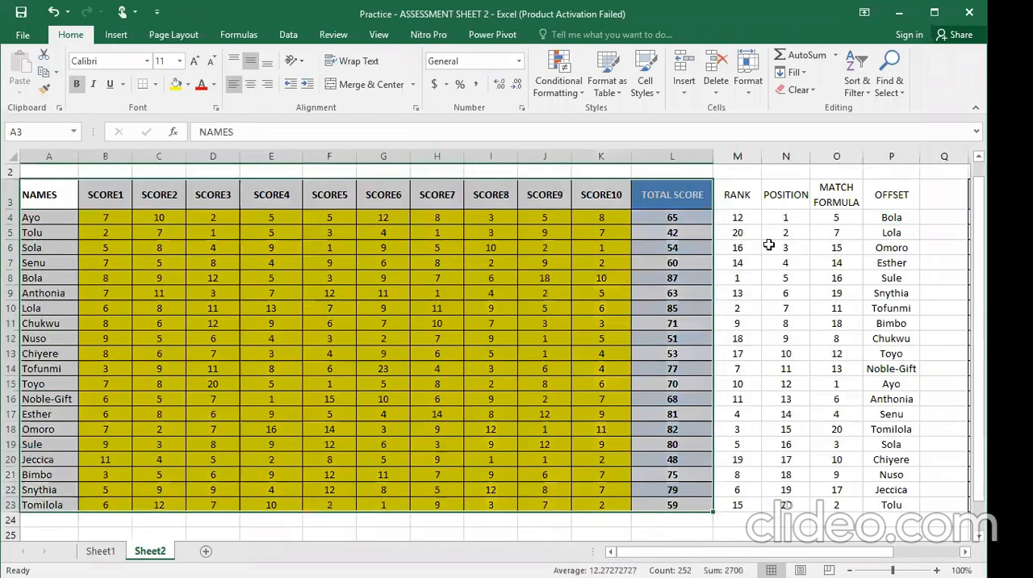
left_click(785, 247)
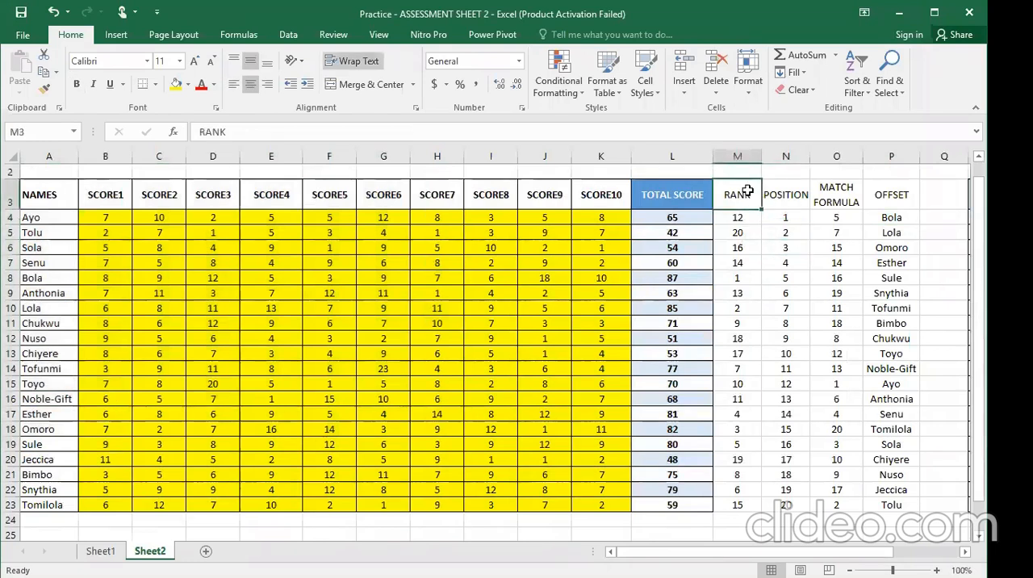
left_click(891, 195)
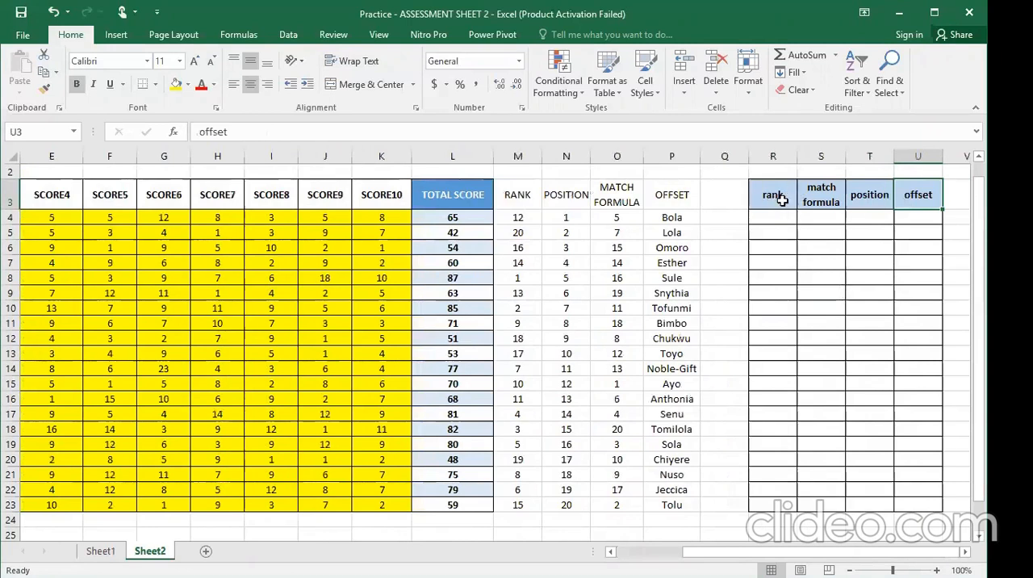
- Number the position column from 1 in T4 down to 20 in T23
left_click(772, 217)
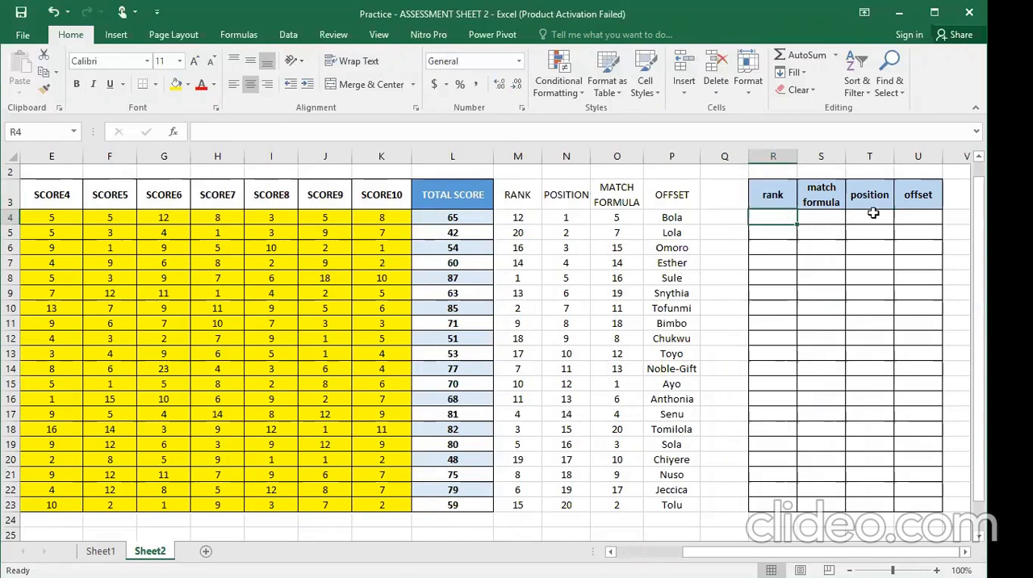
left_click(869, 217)
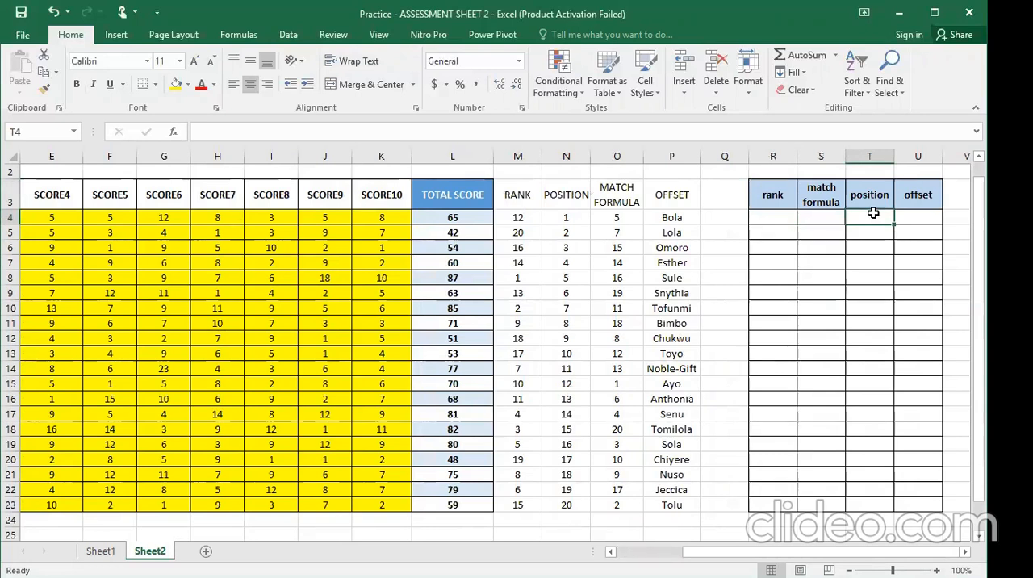
type("1")
left_click(869, 233)
type("2")
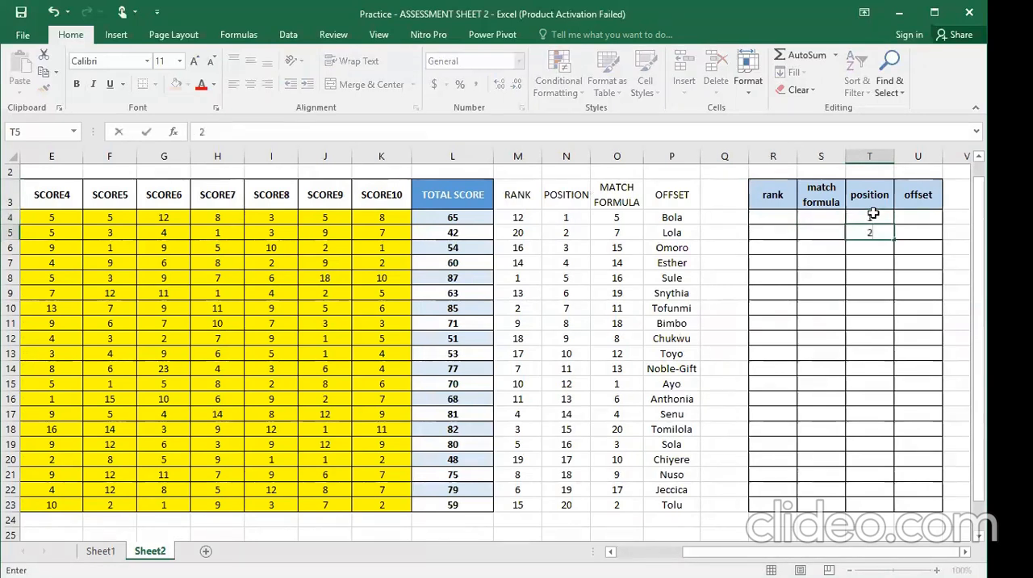
type("3")
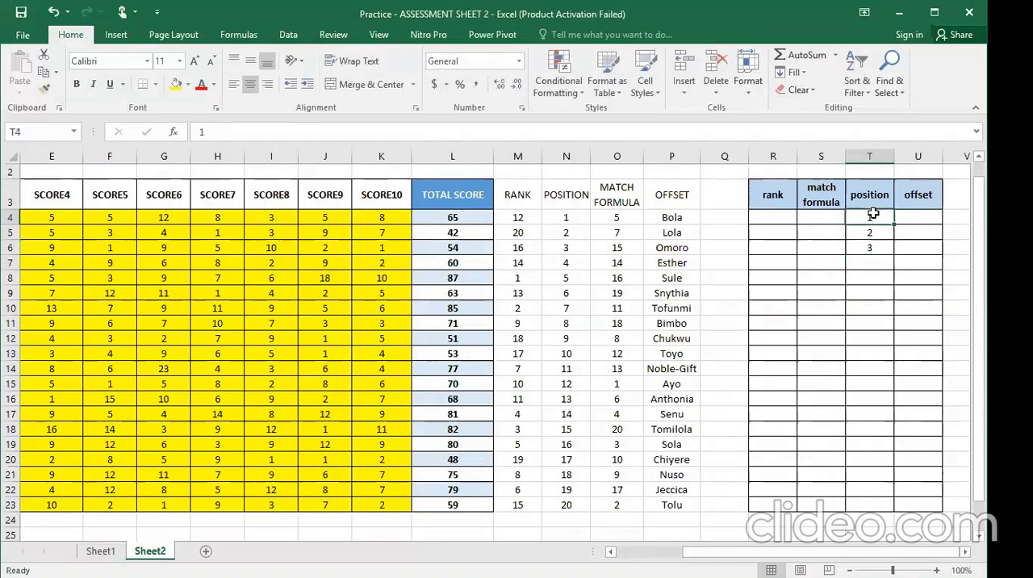
left_click_drag(869, 217, 869, 247)
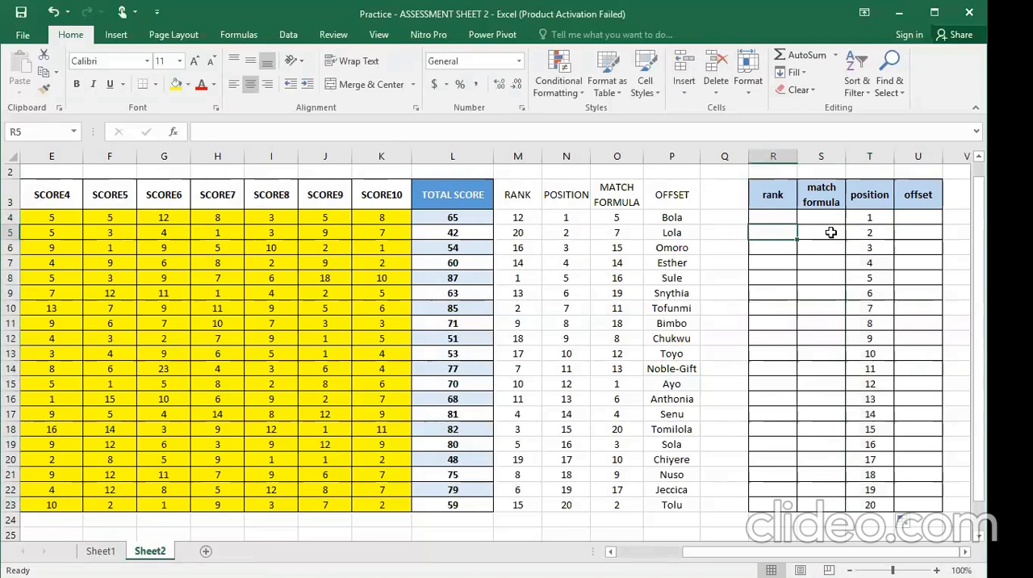
- Review the rank, match formula and offset cells, then begin a formula with = in R4
left_click(773, 217)
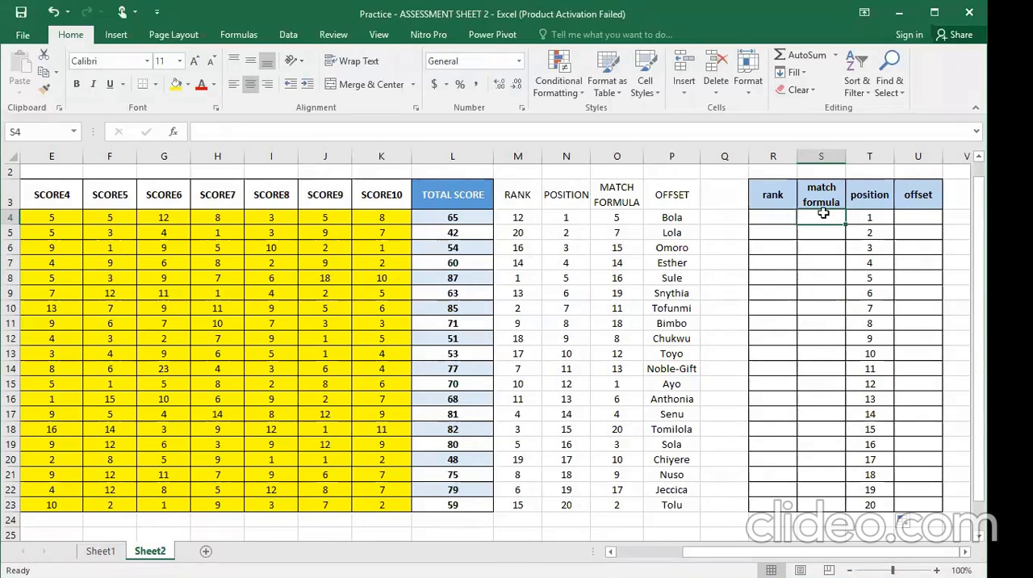
mouse_move(761, 231)
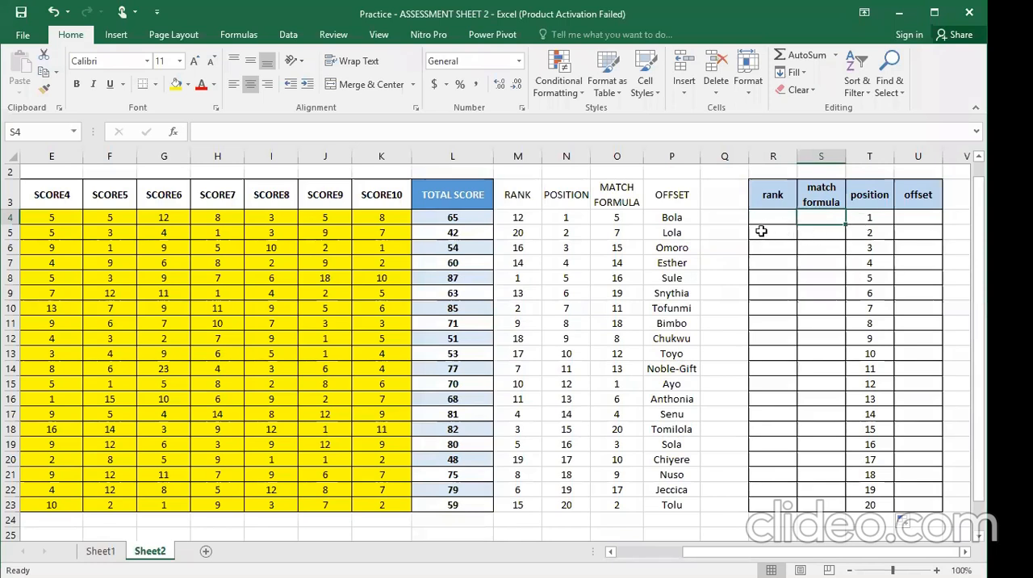
mouse_move(892, 264)
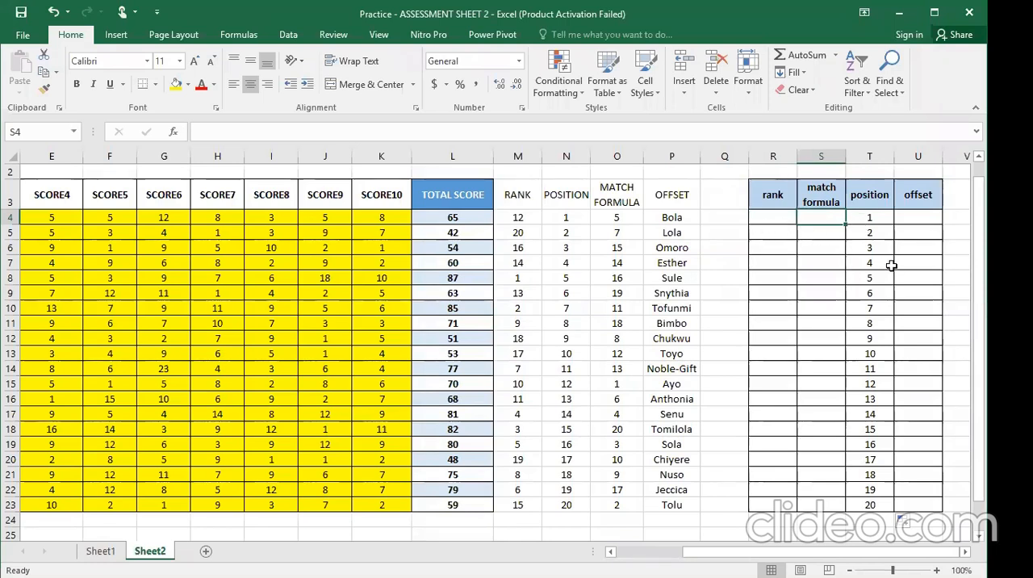
mouse_move(888, 273)
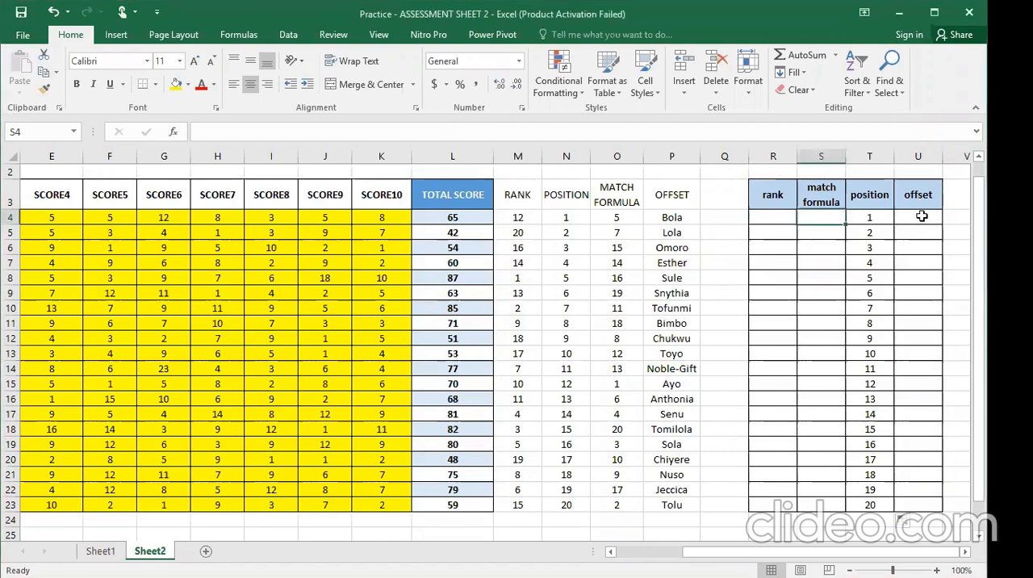
left_click(917, 217)
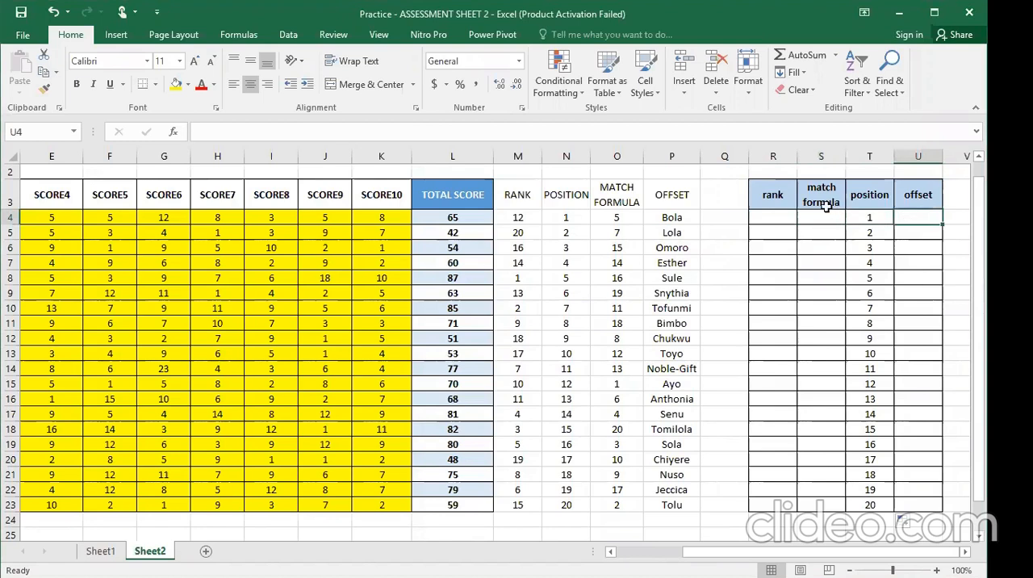
left_click(820, 217)
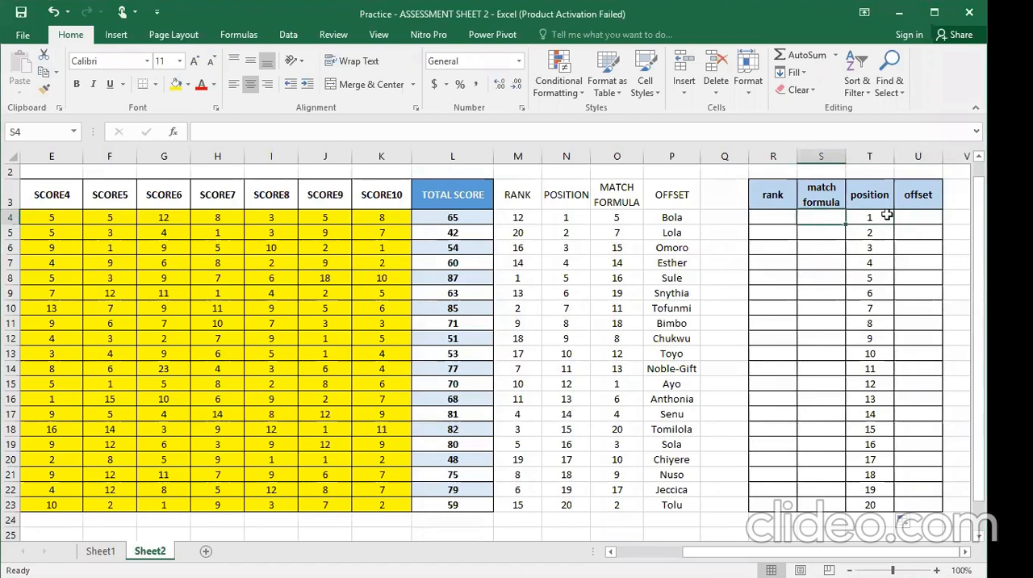
left_click(917, 216)
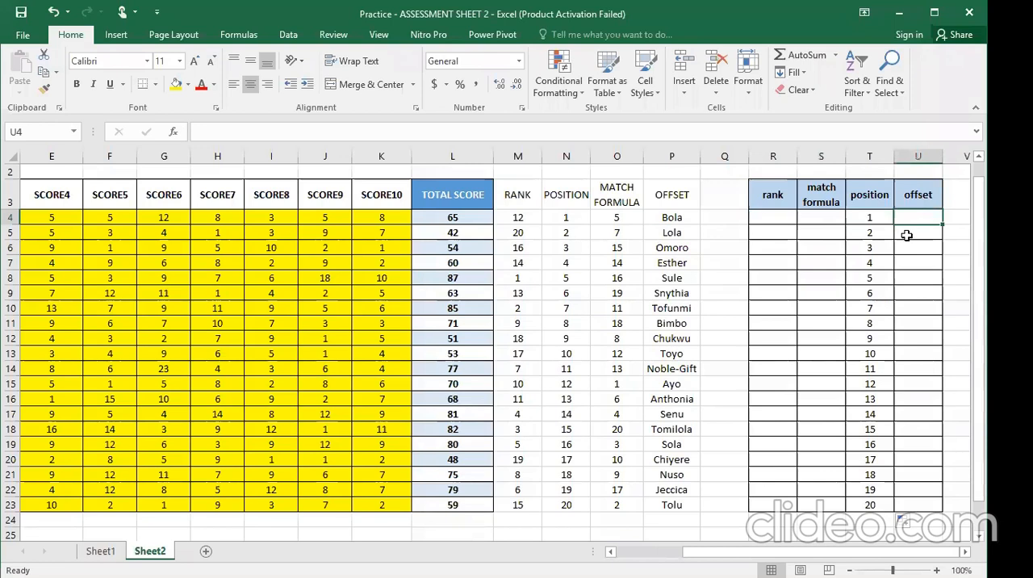
left_click(918, 232)
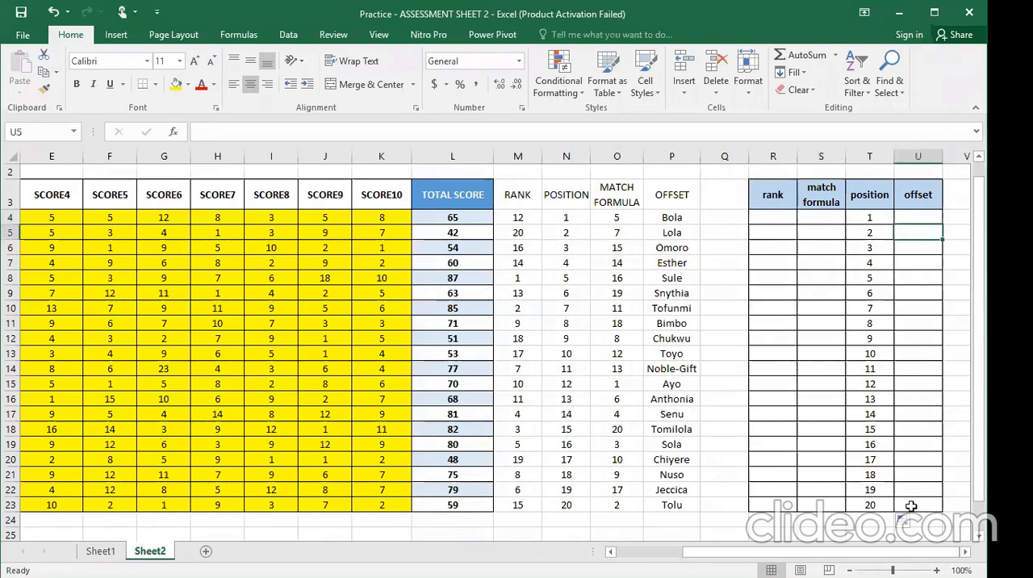
left_click(917, 504)
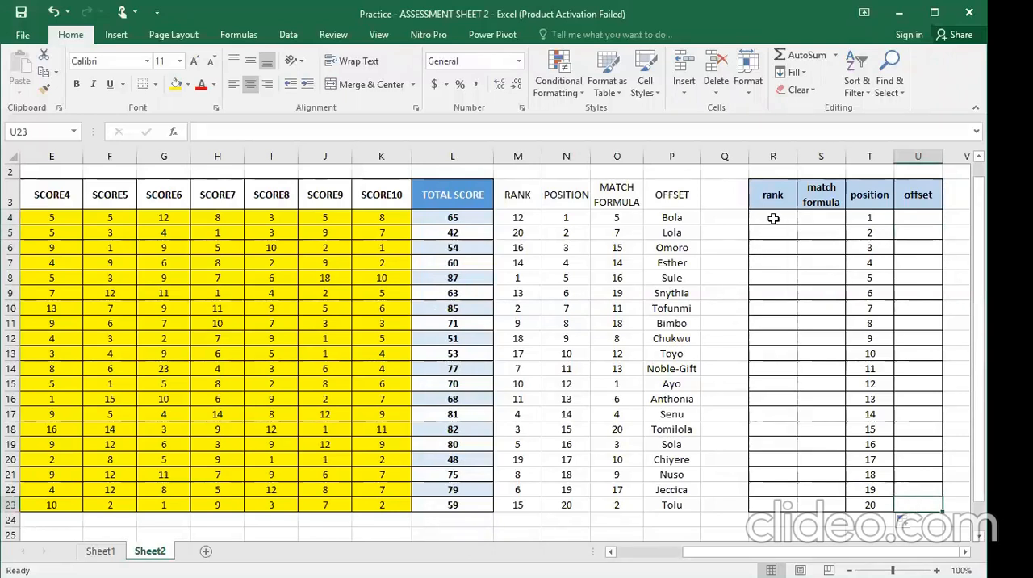
left_click(772, 217)
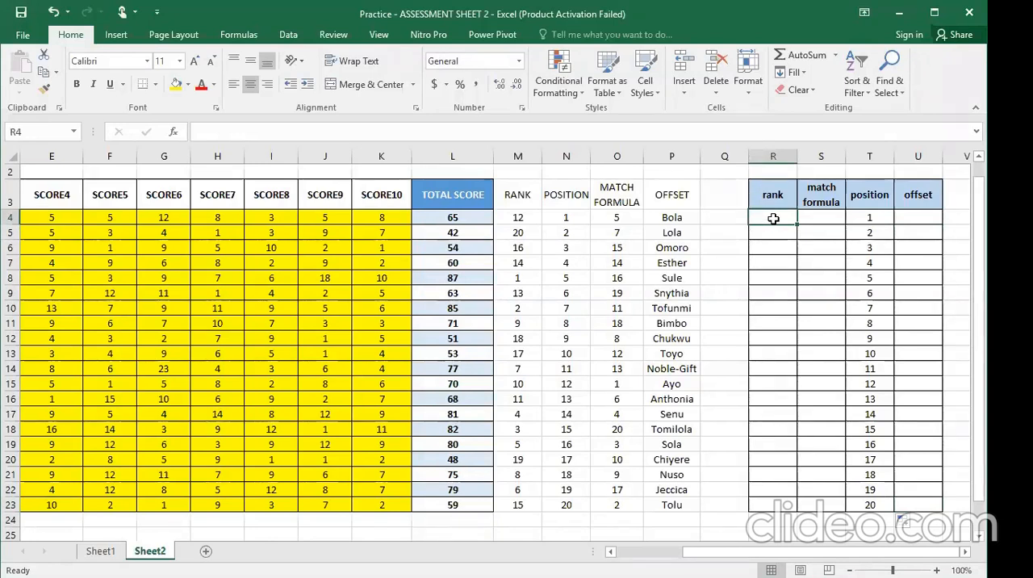
type("=")
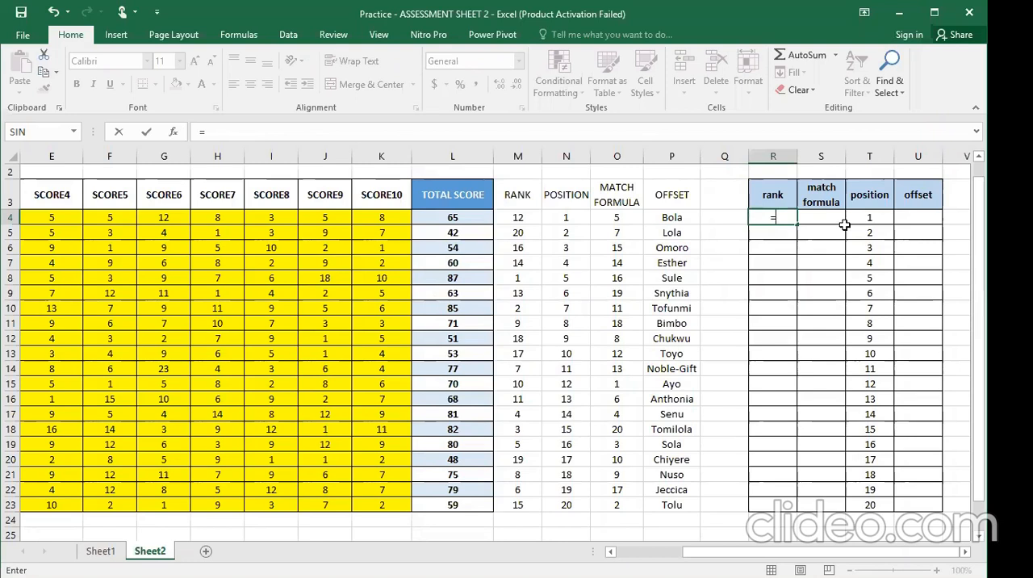
- Type RANK after the equals sign in R4 to start =RANK(
type("rank")
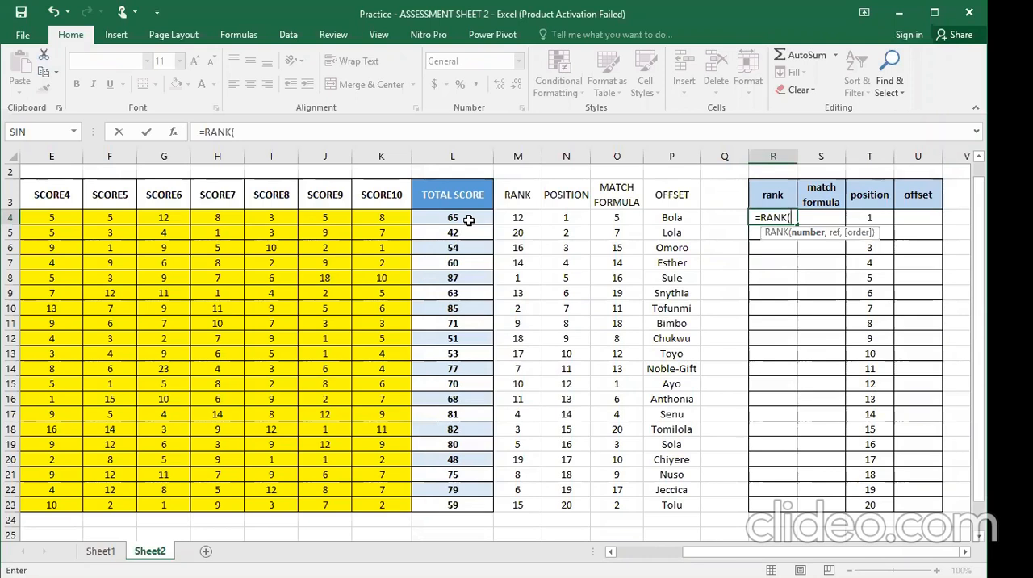
- Complete R4 as =RANK(L4,$L$4:$L$23,0), giving Bola a rank of 12
left_click(452, 217)
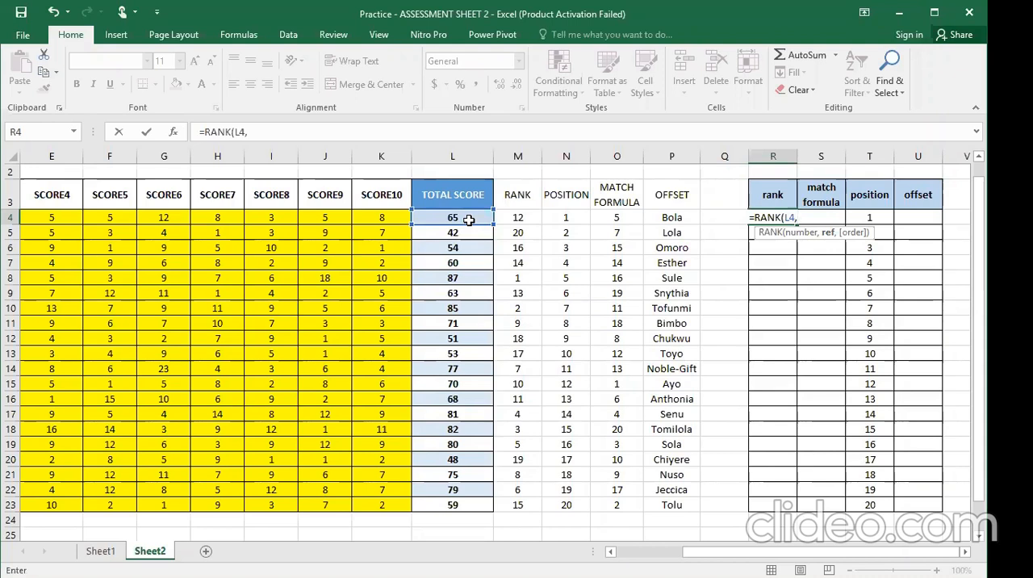
mouse_move(474, 507)
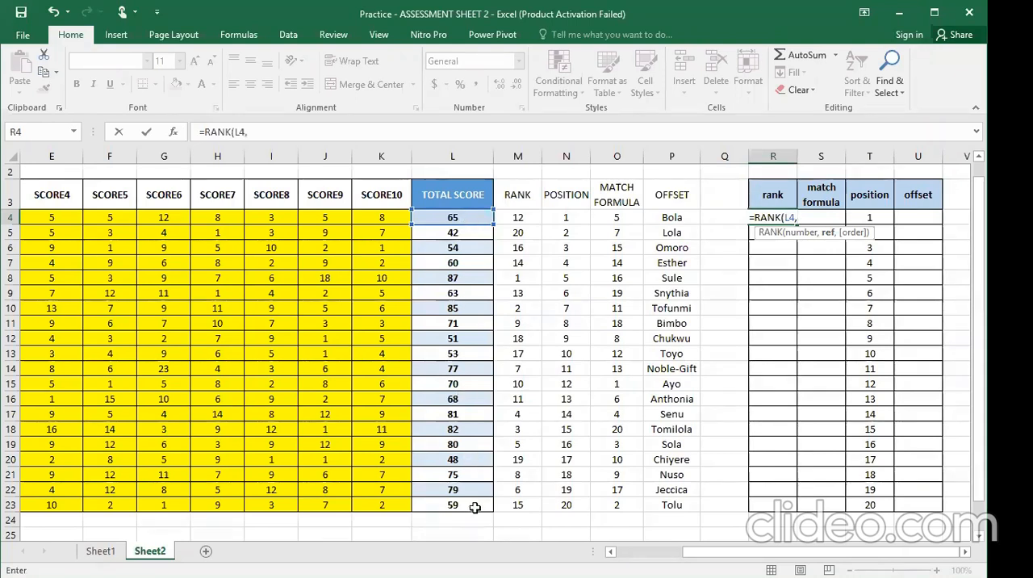
left_click(452, 505)
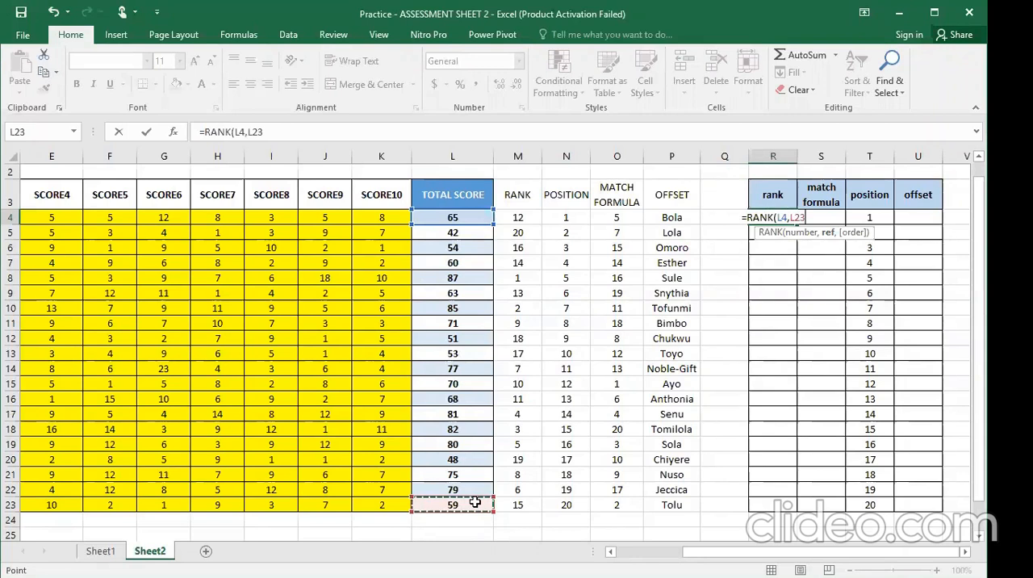
left_click_drag(453, 216, 453, 505)
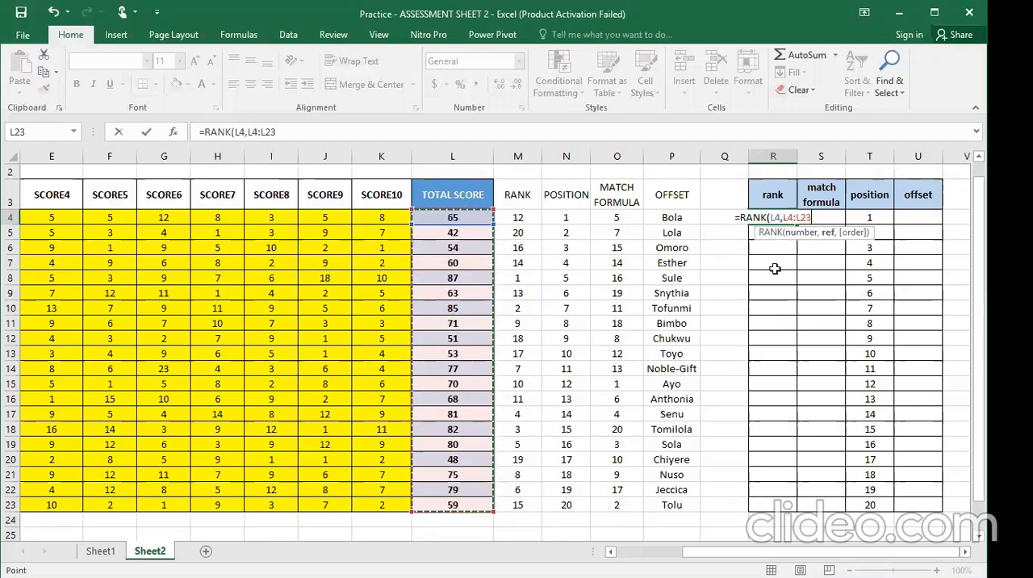
mouse_move(464, 232)
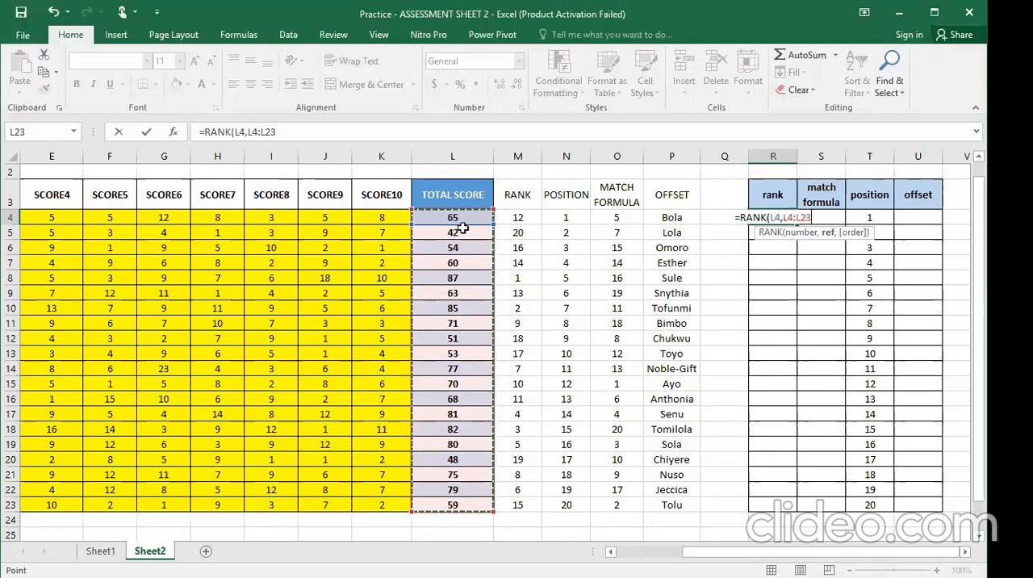
mouse_move(469, 331)
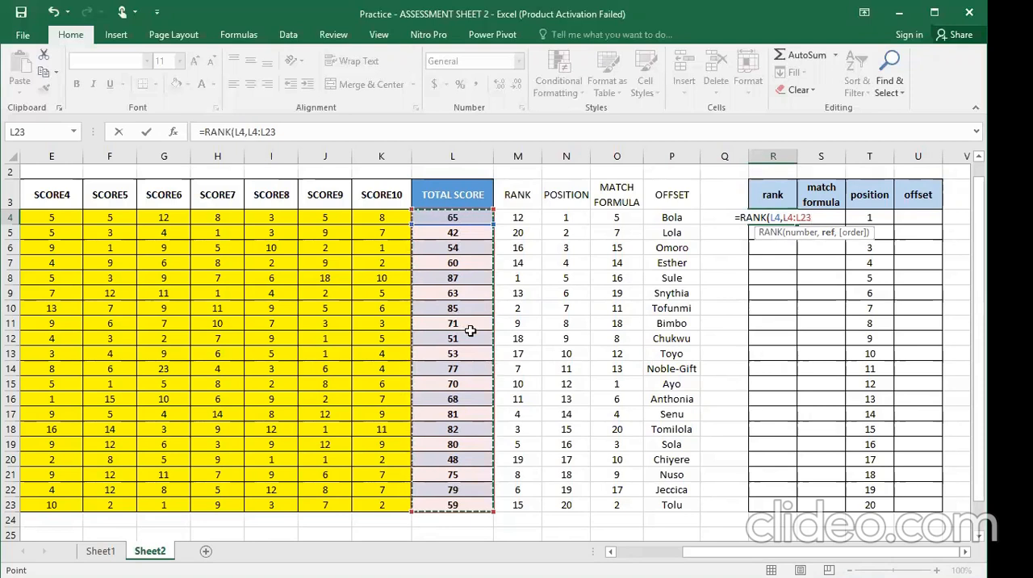
key("f4")
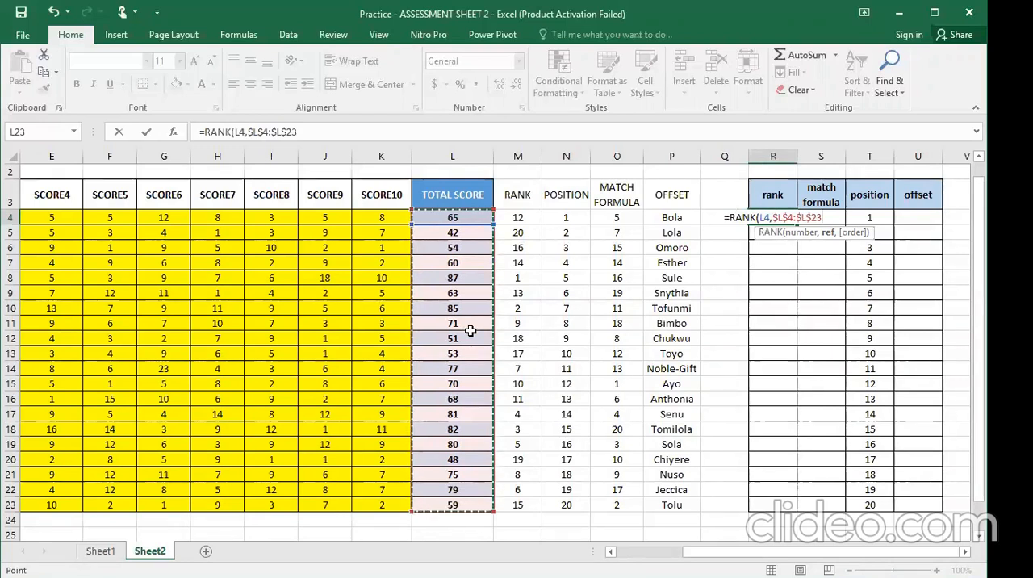
type(",")
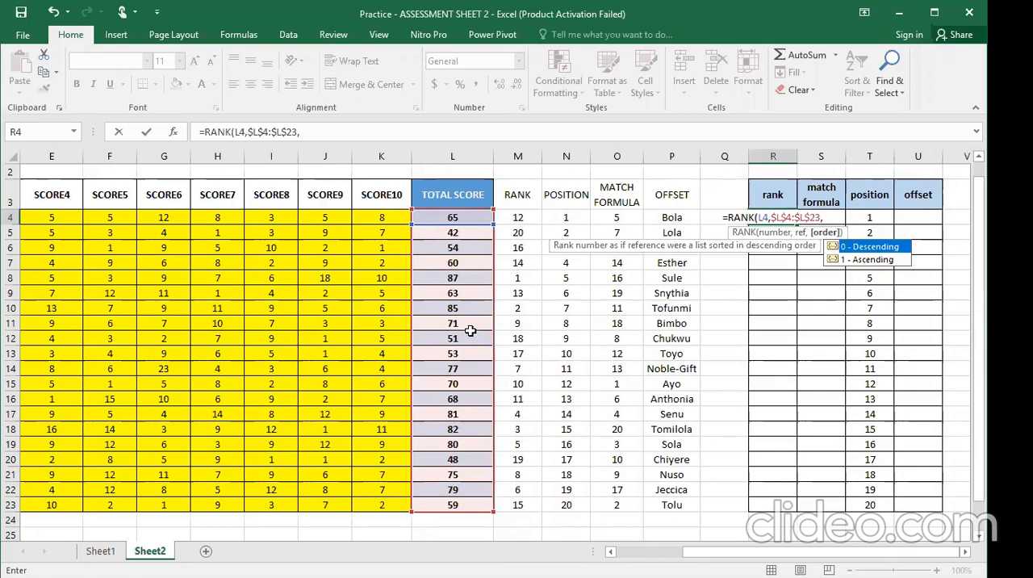
type("0")
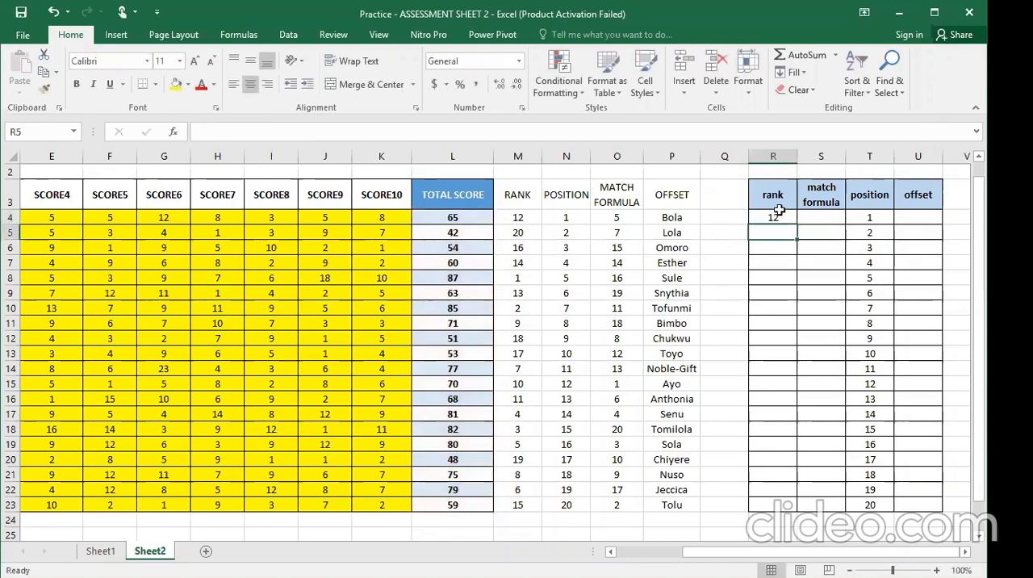
left_click(772, 216)
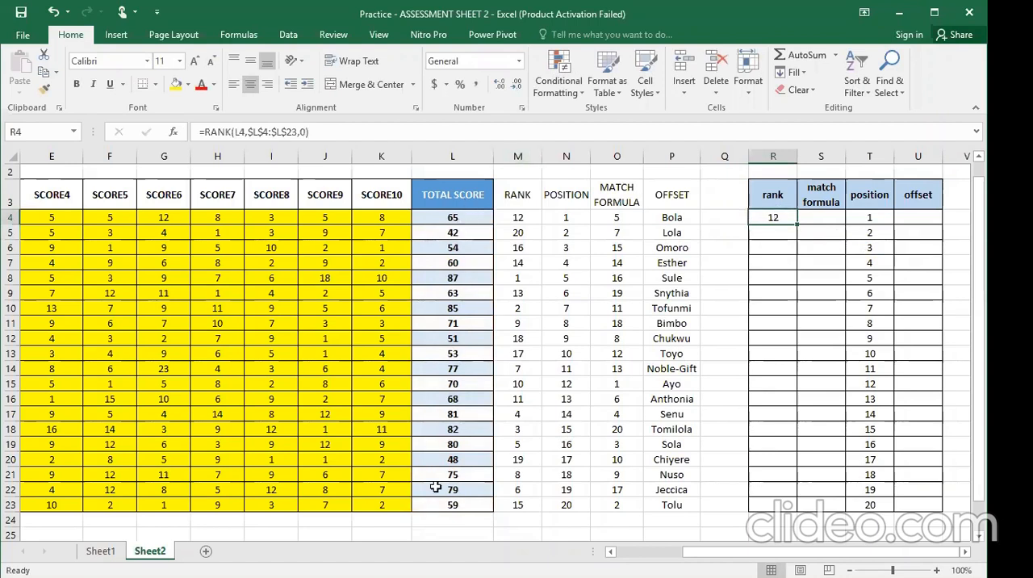
mouse_move(461, 222)
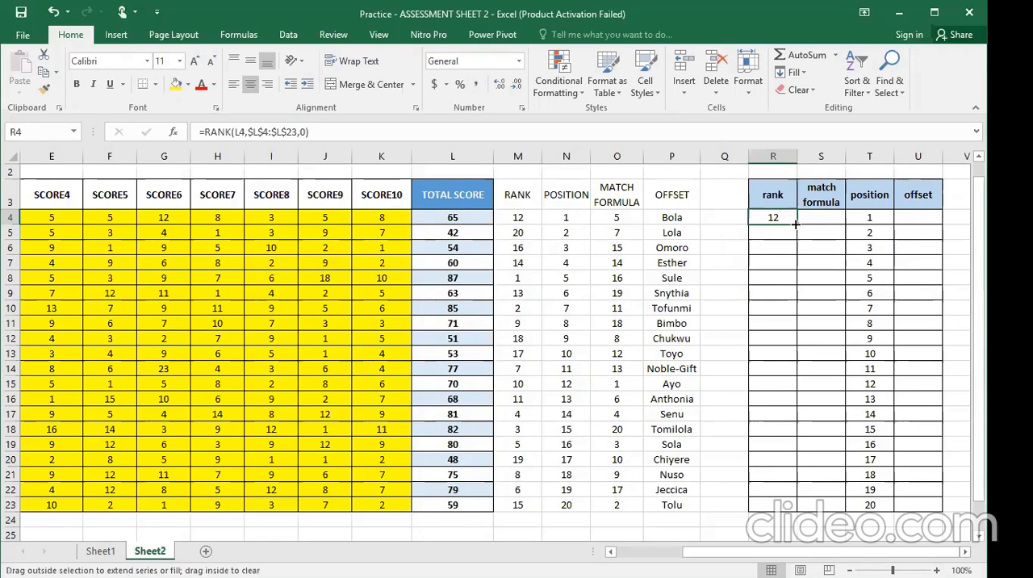
left_click_drag(772, 217, 772, 504)
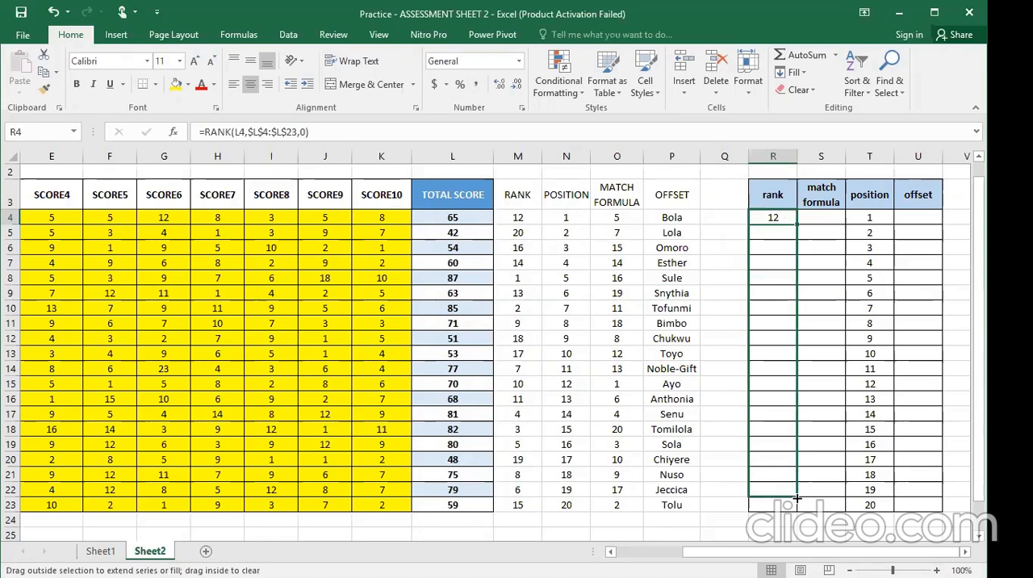
left_click_drag(772, 217, 773, 504)
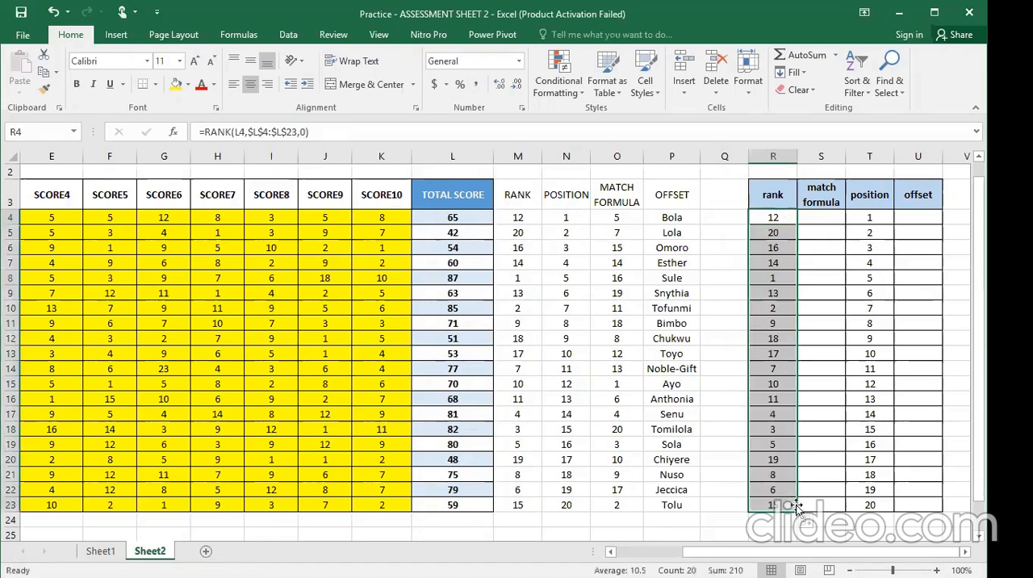
left_click(821, 293)
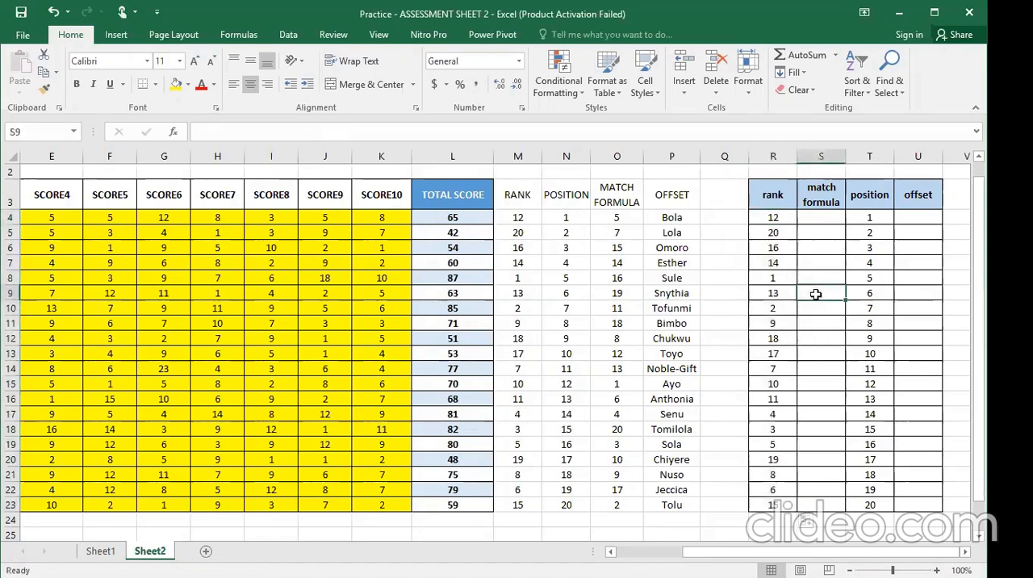
left_click(773, 217)
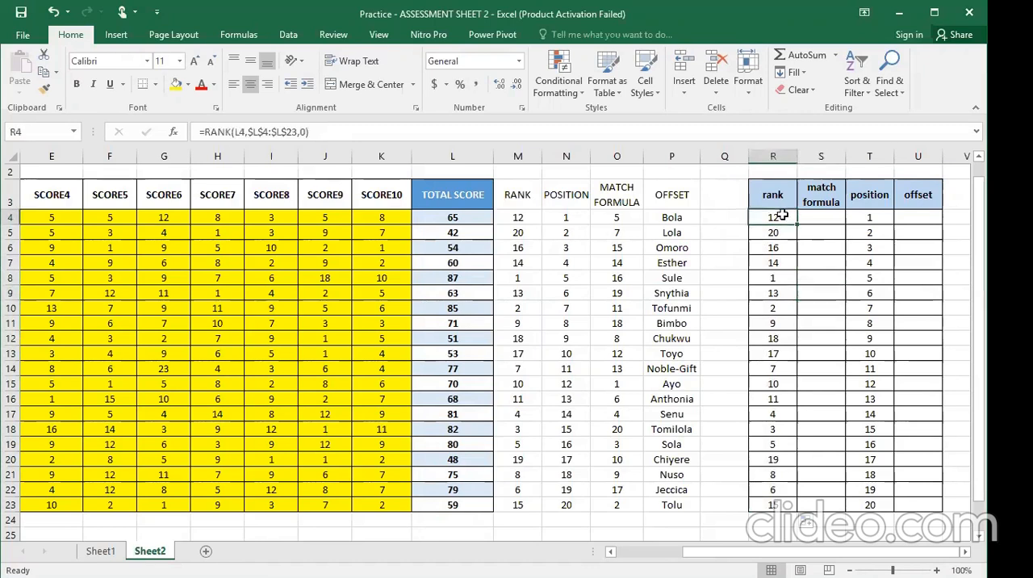
left_click(772, 262)
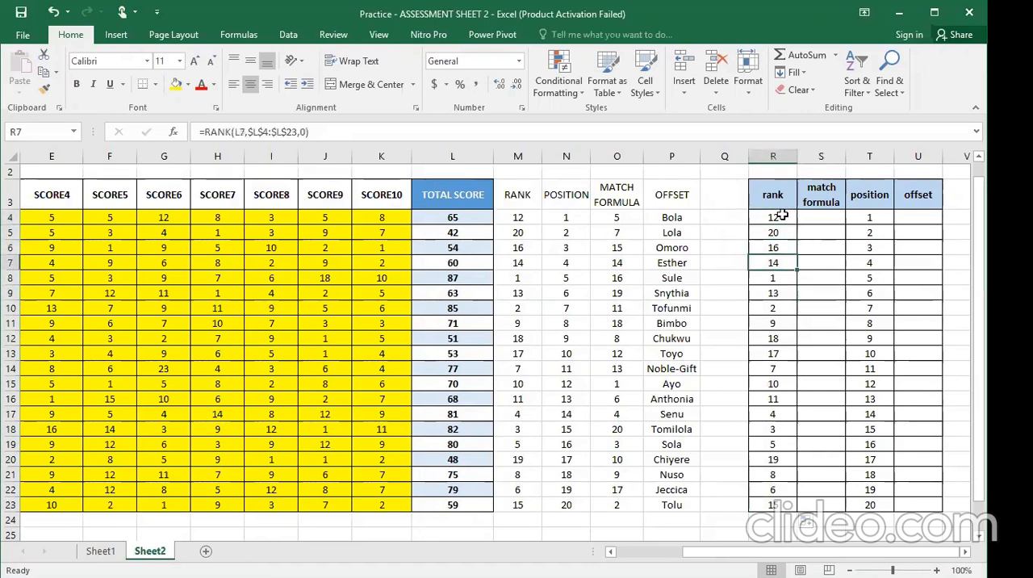
left_click(773, 368)
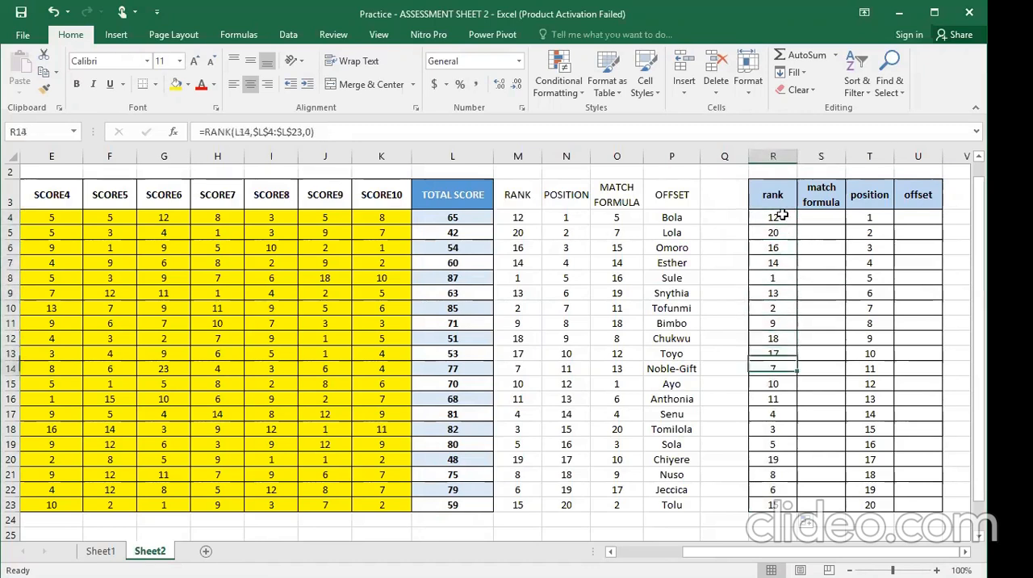
left_click(772, 262)
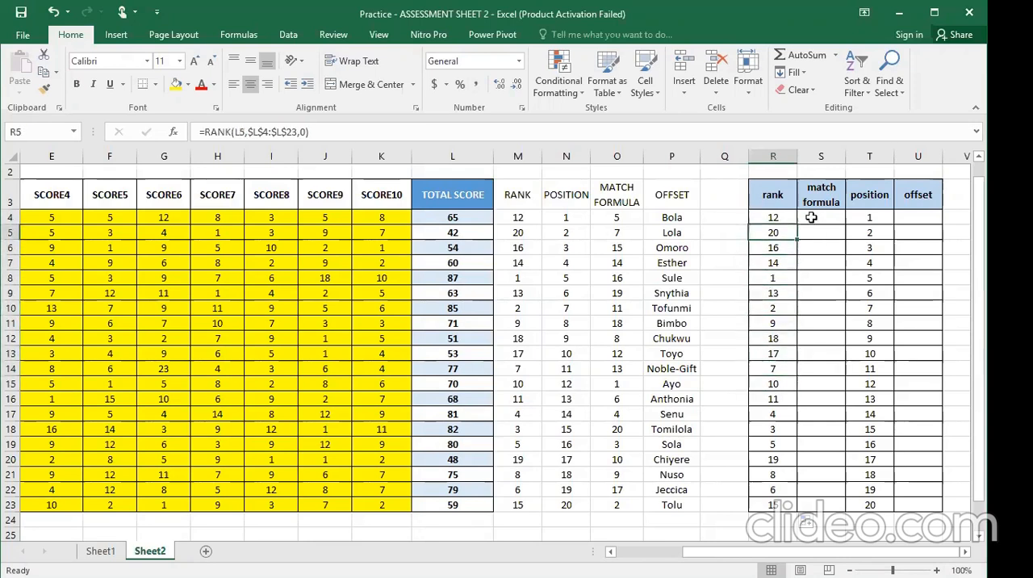
mouse_move(824, 218)
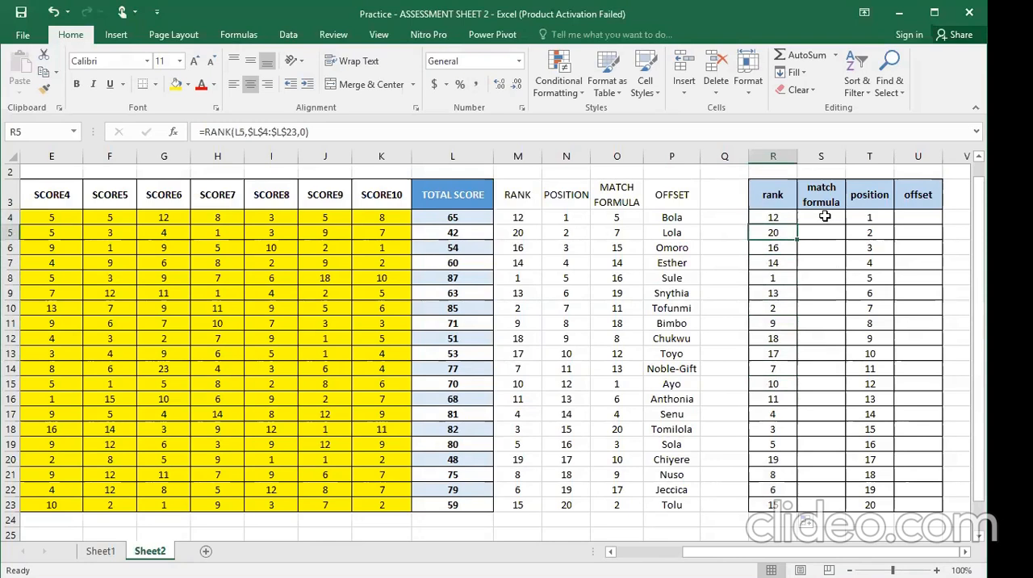
left_click(820, 217)
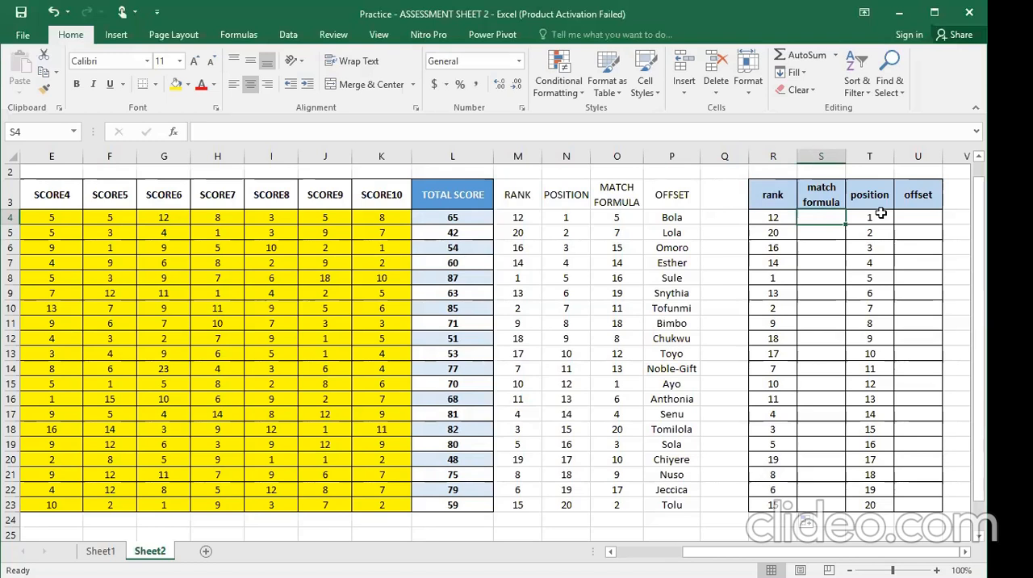
- Enter =MATCH(T4,$R$4:$R$23,0) in S4, returning 5
type("=")
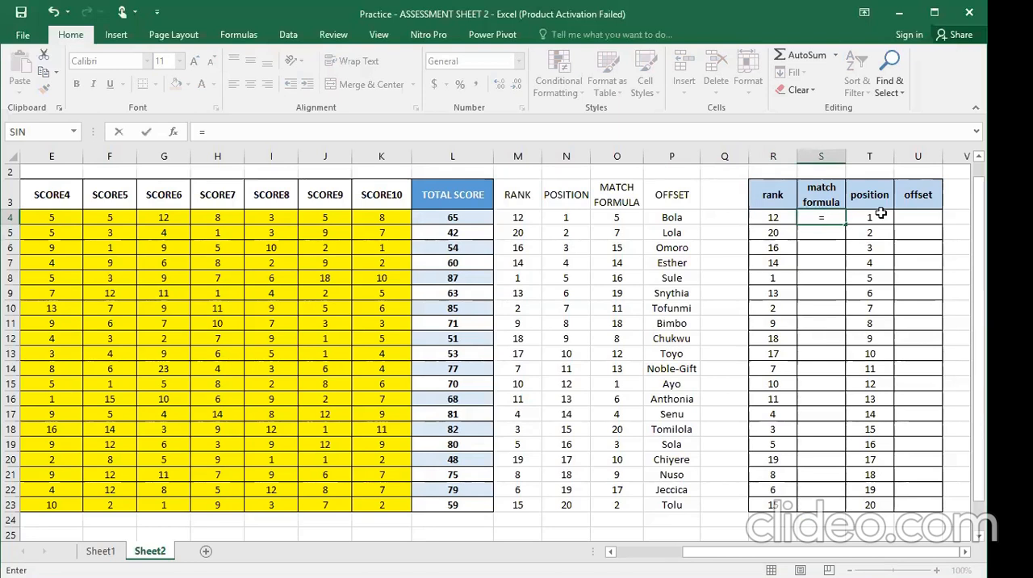
type("mat")
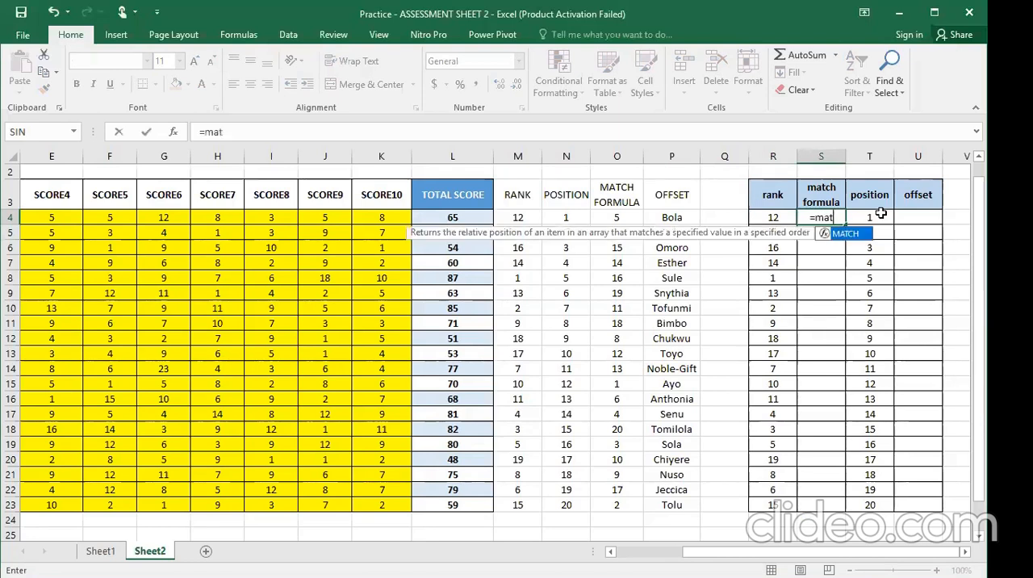
type("MATCH(")
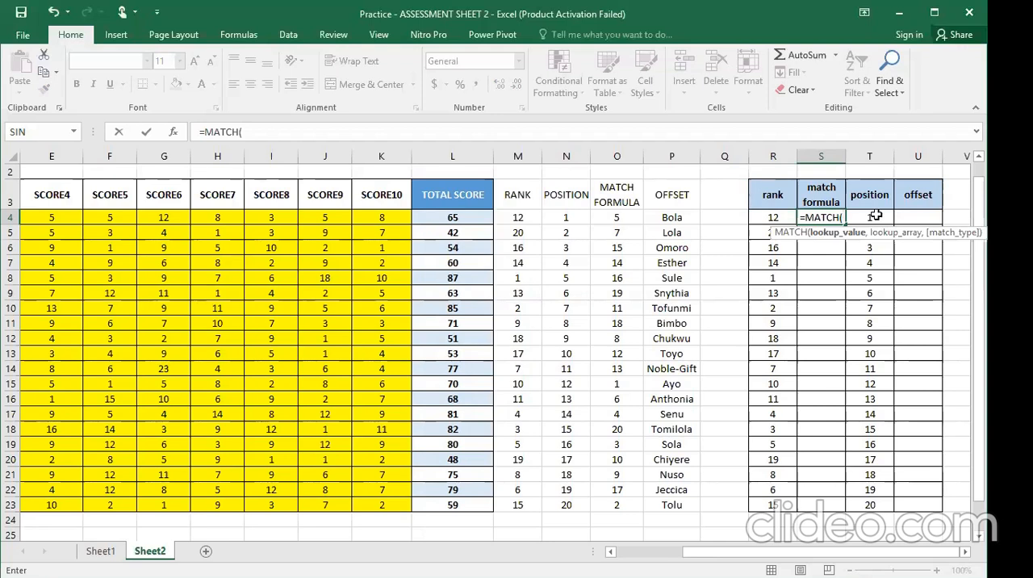
left_click(869, 217)
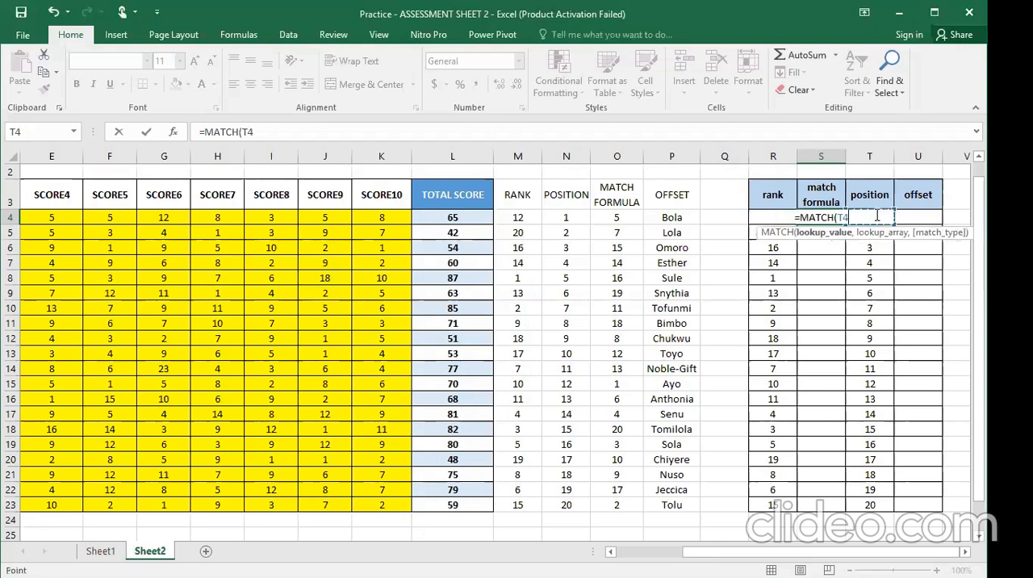
type(",")
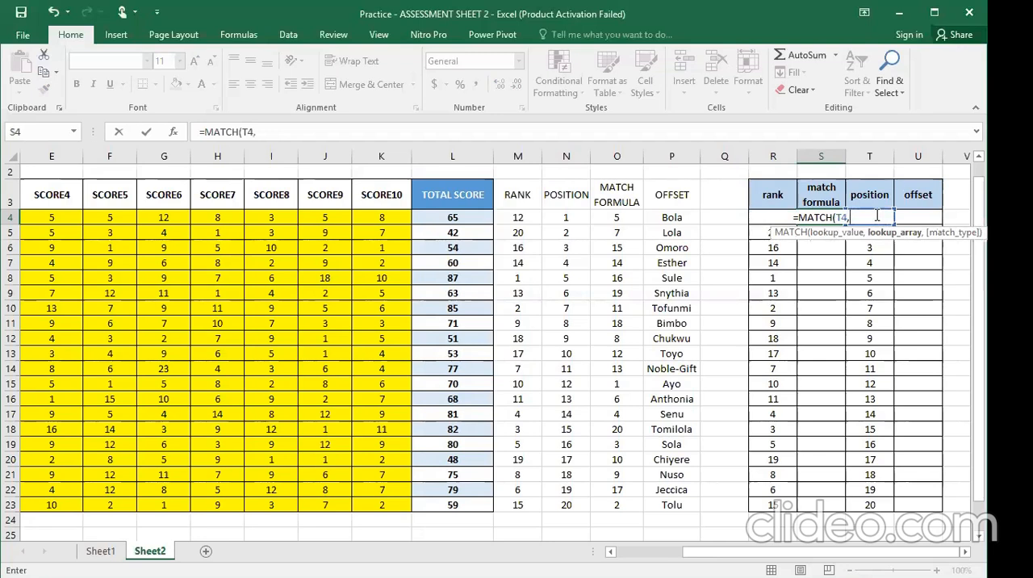
mouse_move(794, 403)
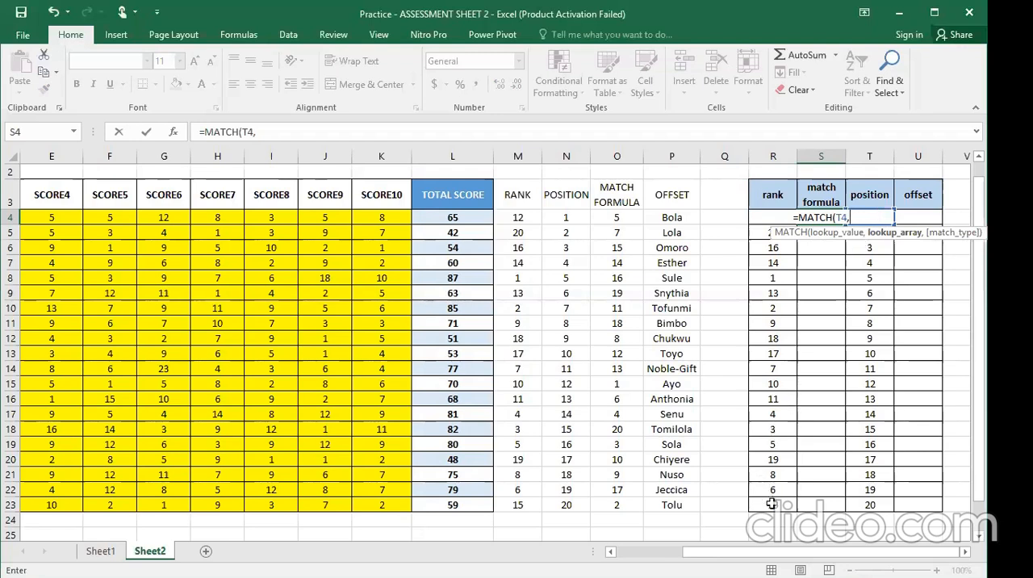
left_click(772, 504)
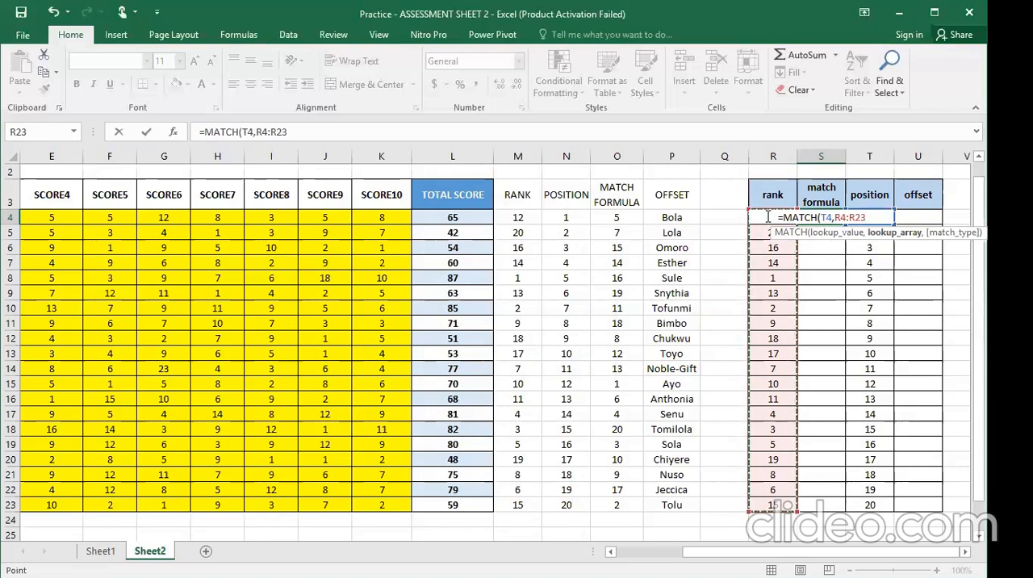
key("f4")
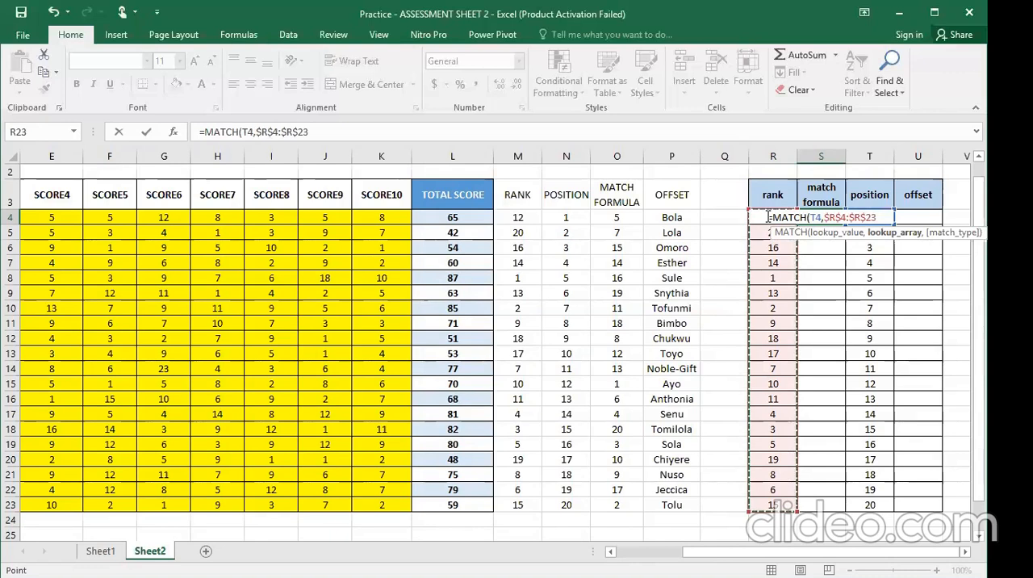
type(",")
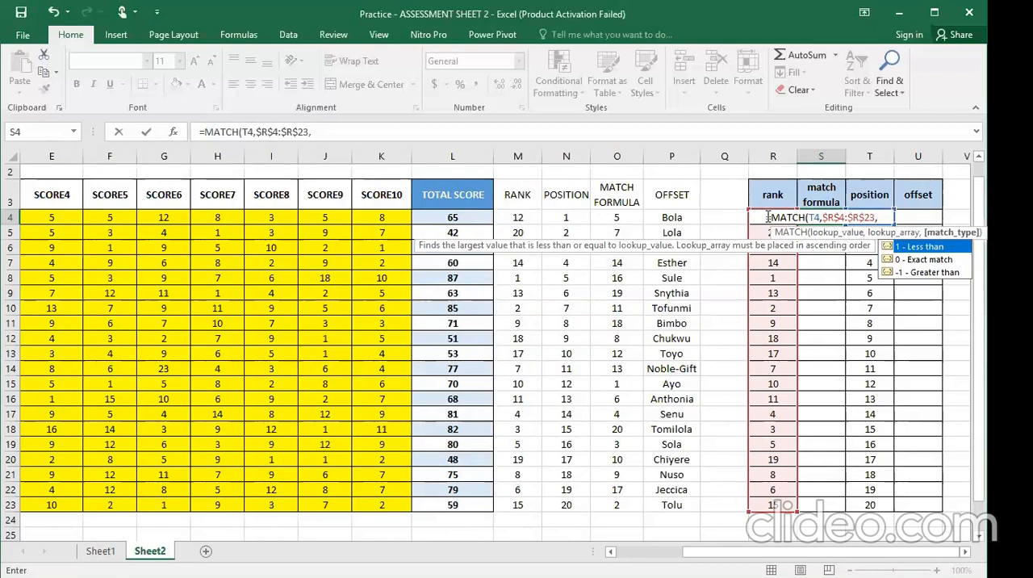
type("0")
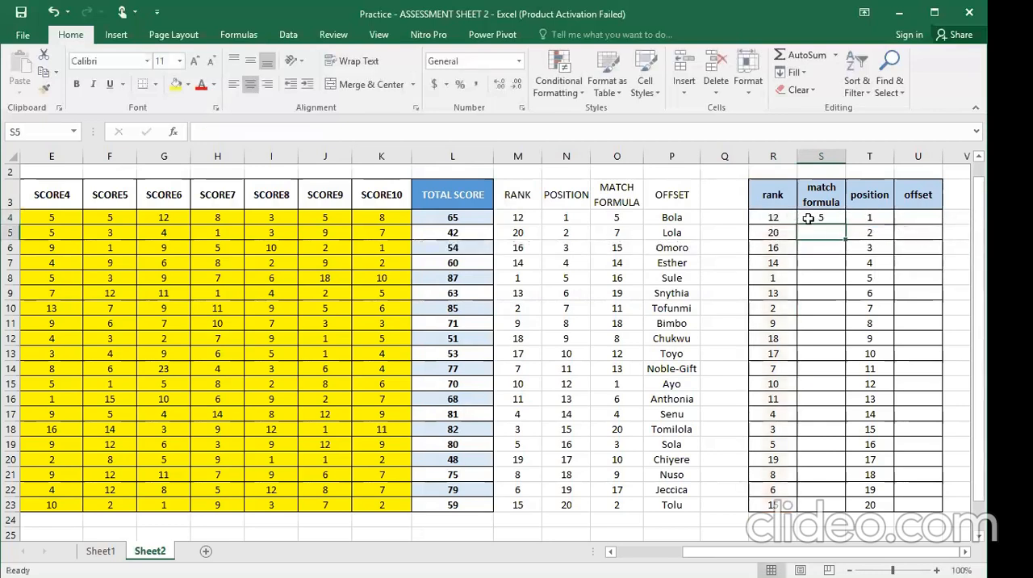
- Copy the S4 MATCH formula down through S23
left_click(820, 217)
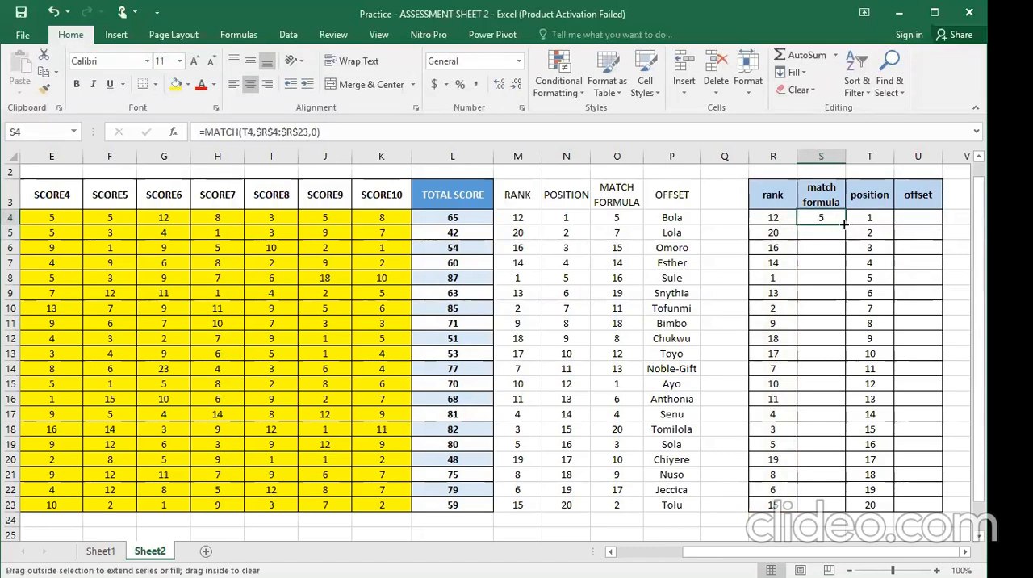
left_click_drag(820, 216, 821, 444)
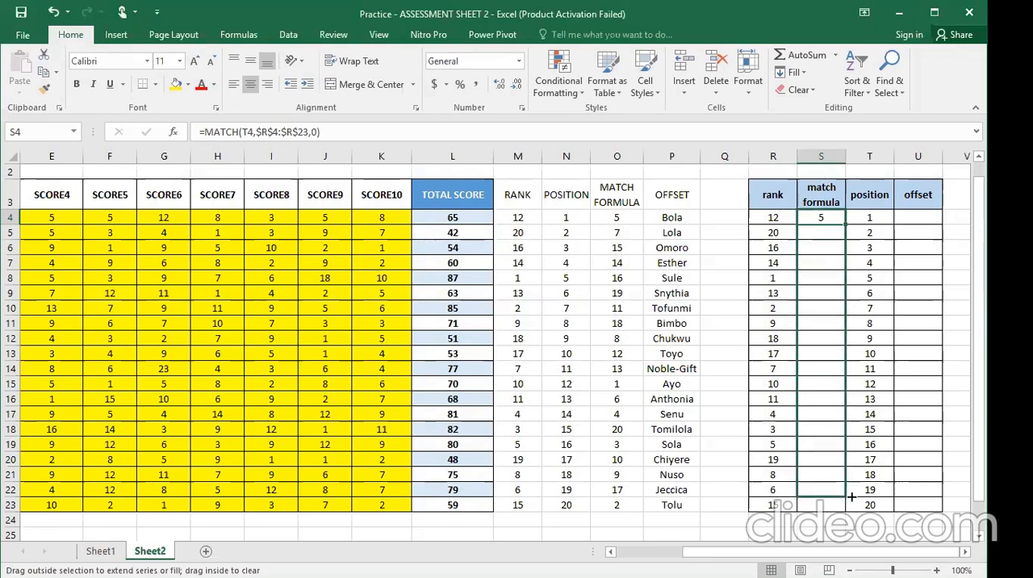
left_click_drag(821, 217, 821, 504)
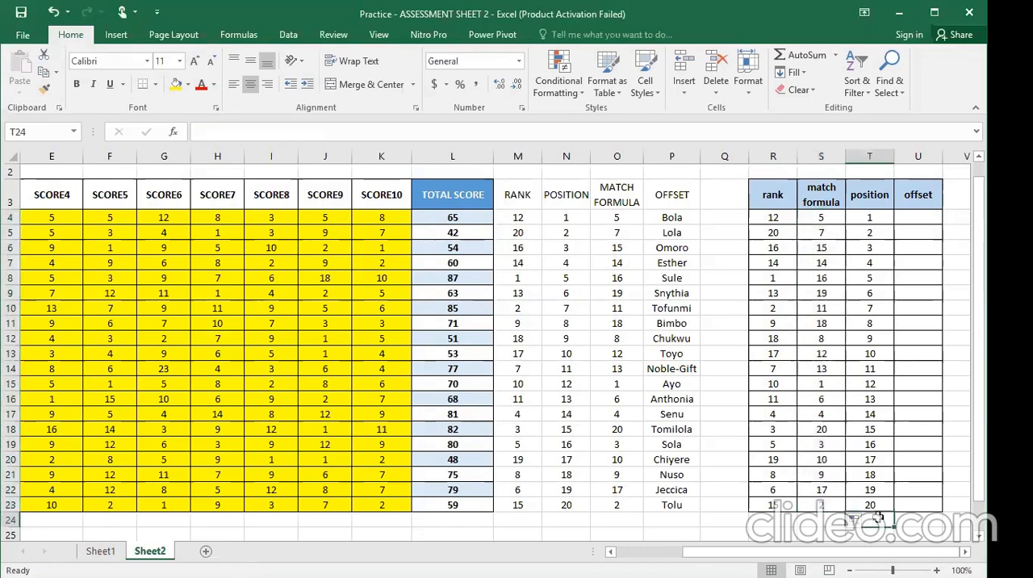
mouse_move(859, 258)
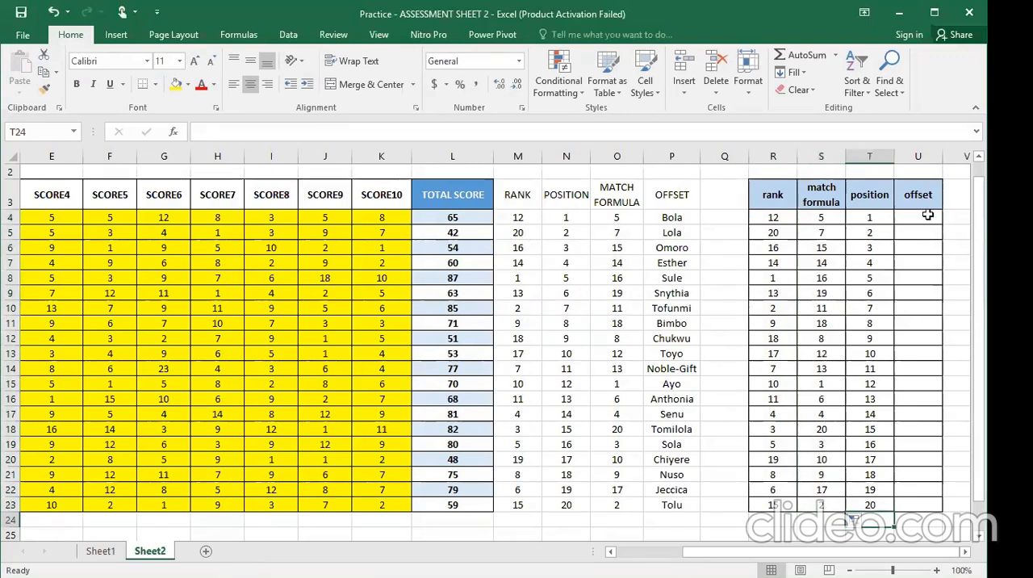
- Enter =OFFSET($A$3,S4,0) in U4, anchored on the NAMES header
left_click(917, 217)
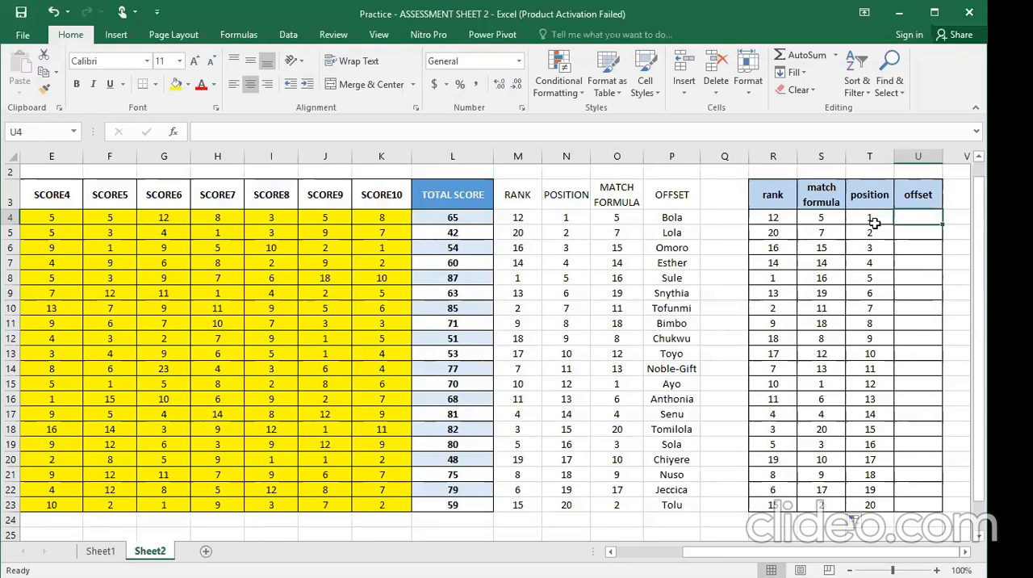
mouse_move(882, 213)
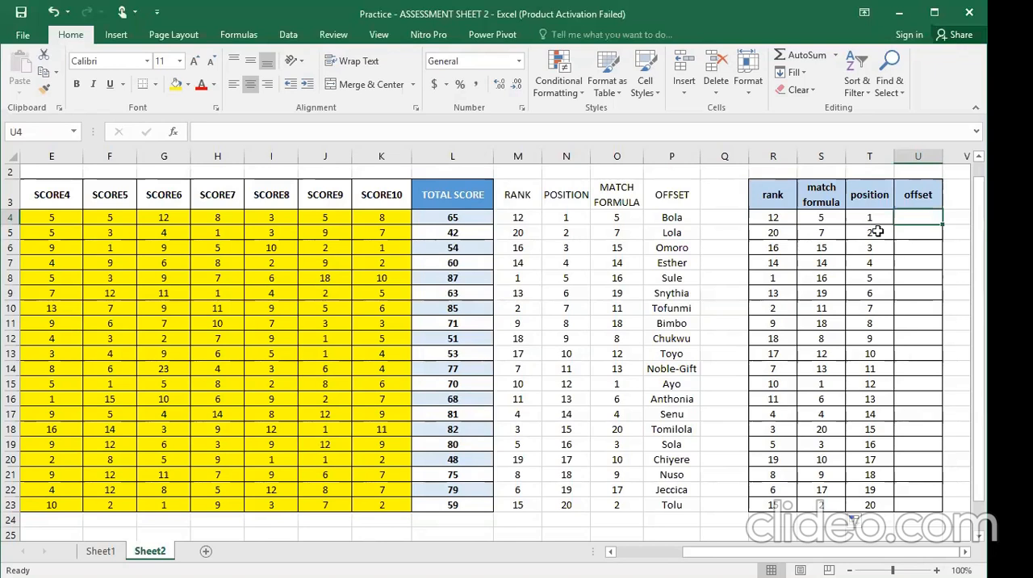
type("=")
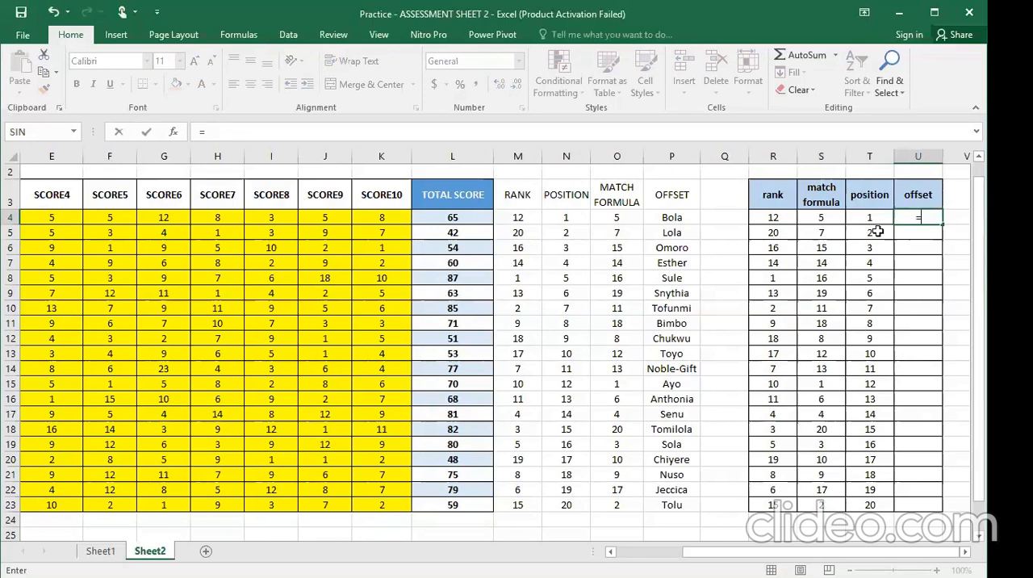
type("=OFFSET(")
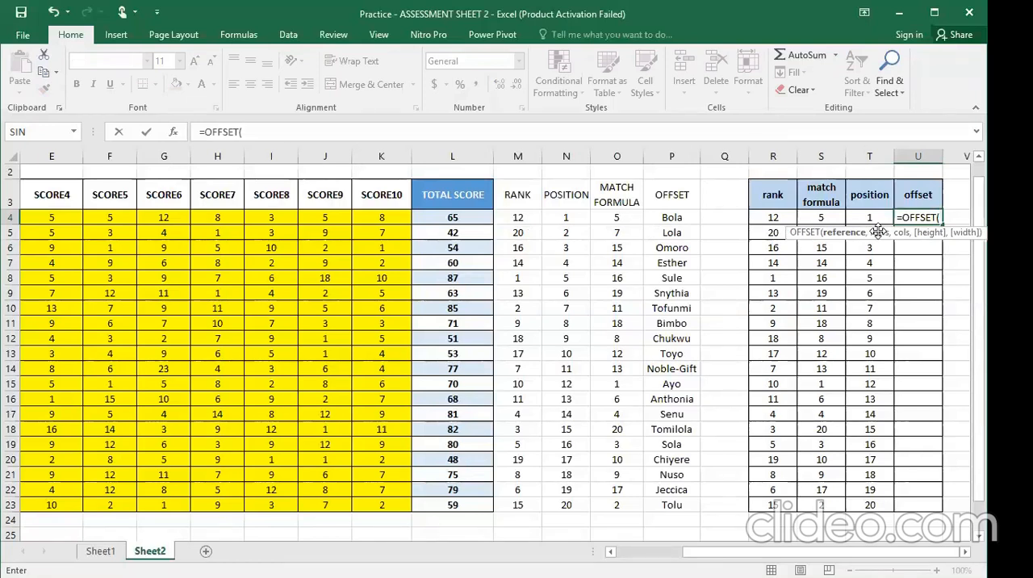
mouse_move(848, 338)
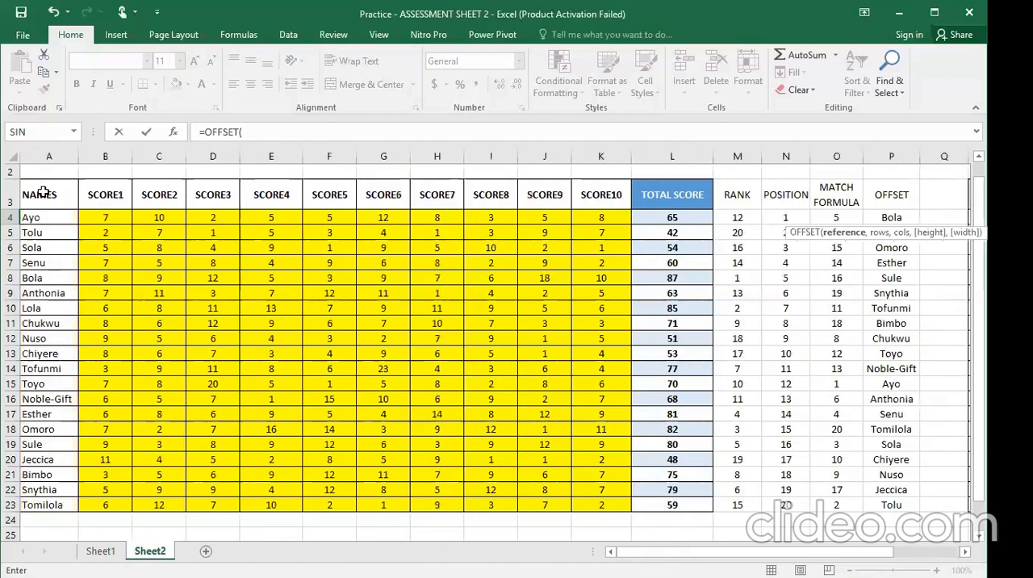
left_click(48, 194)
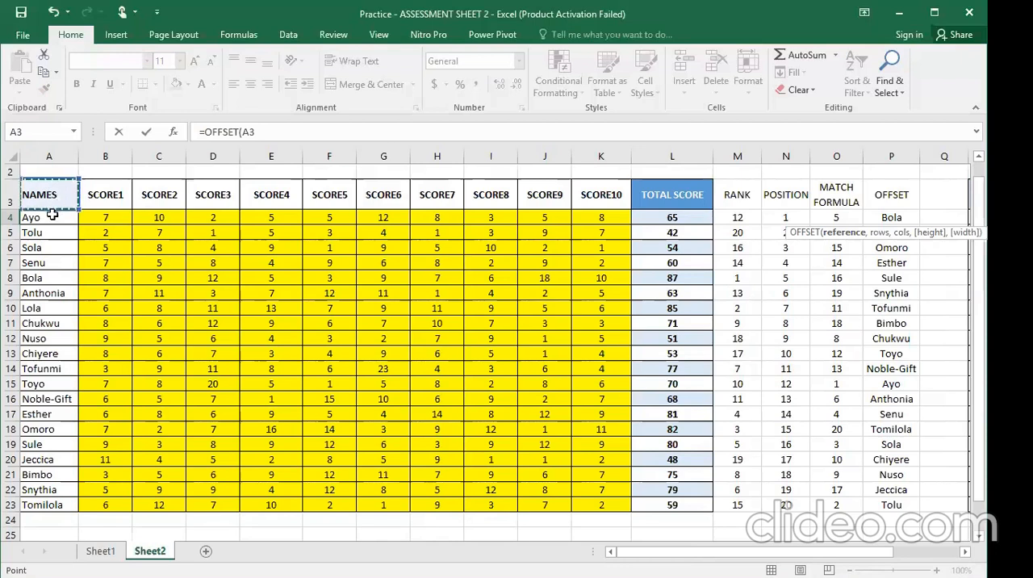
mouse_move(51, 233)
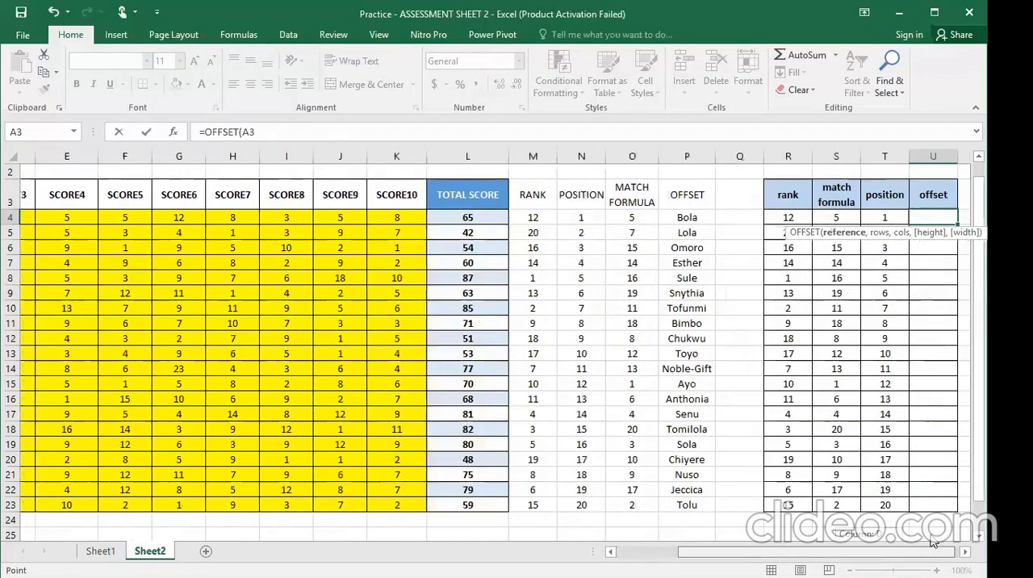
scroll("right", 3)
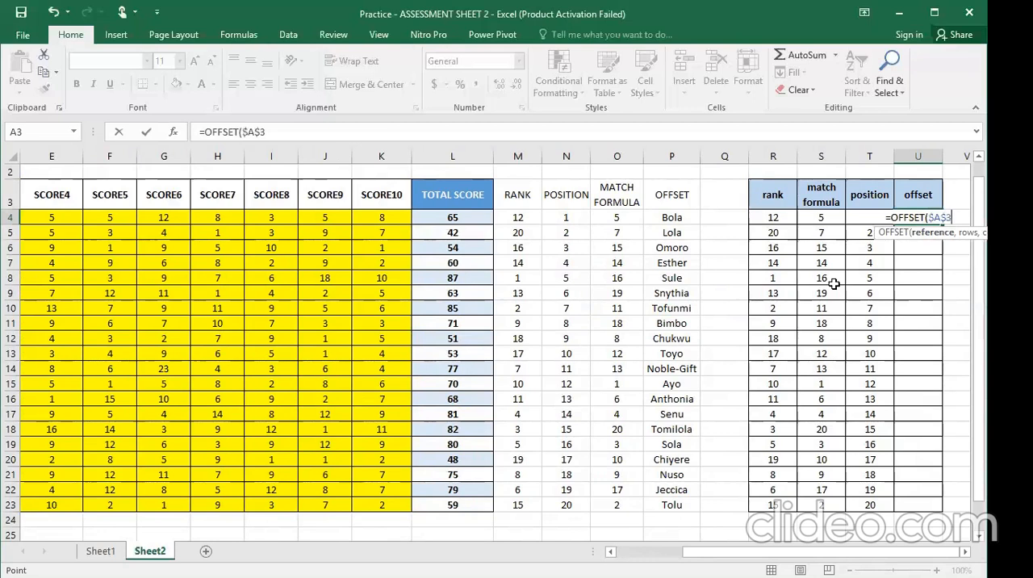
type(",")
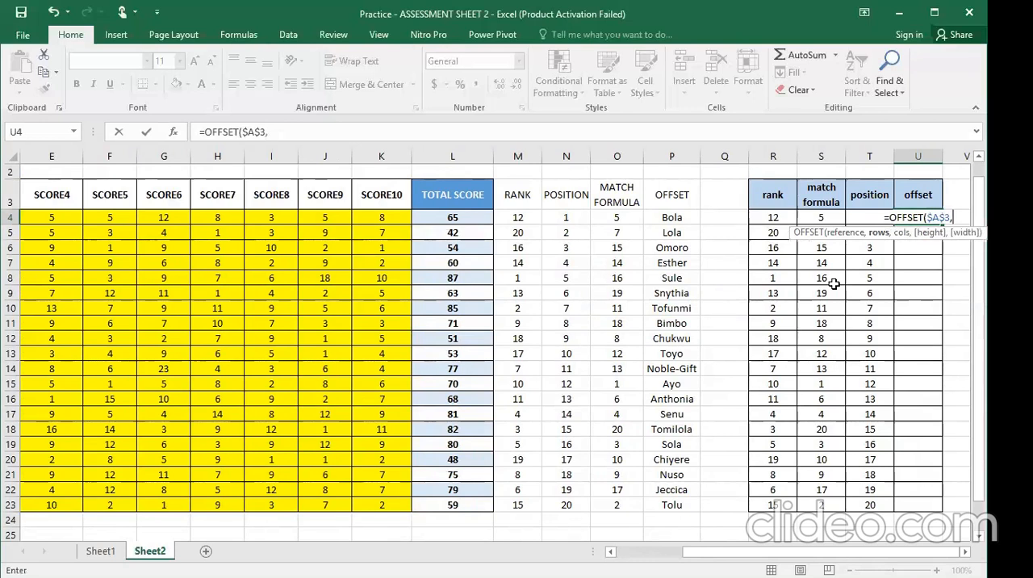
mouse_move(815, 217)
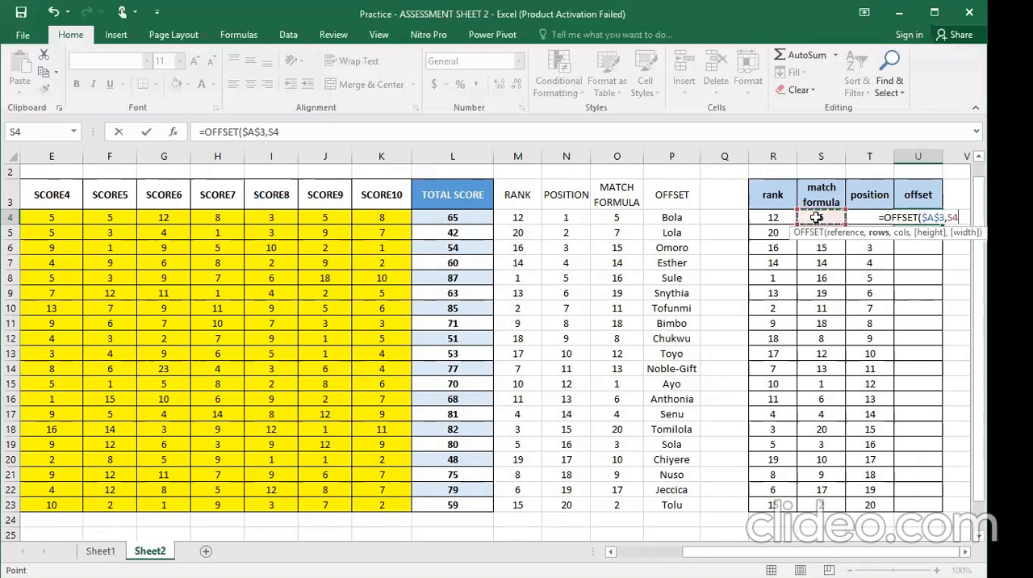
type(",")
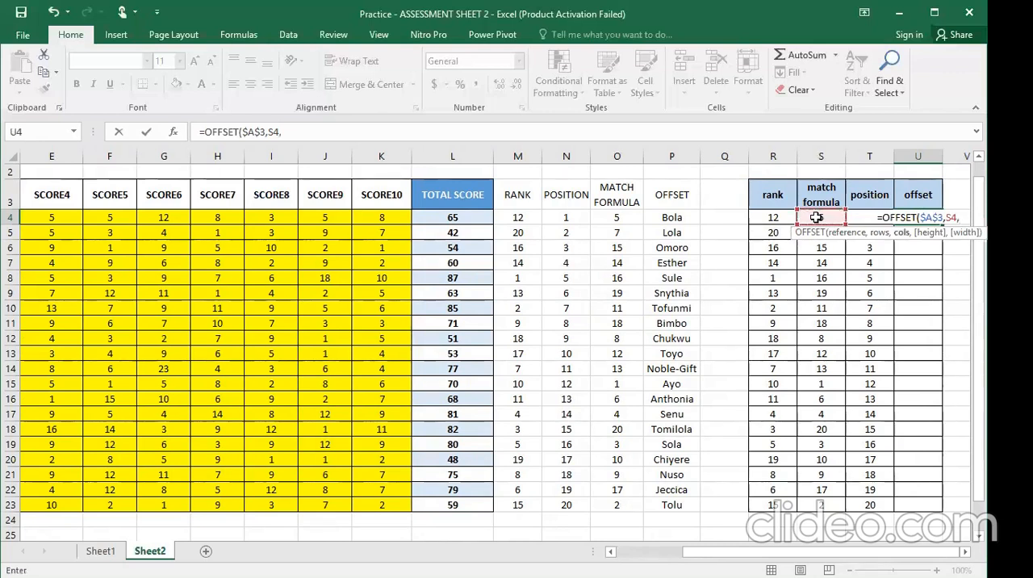
type("0")
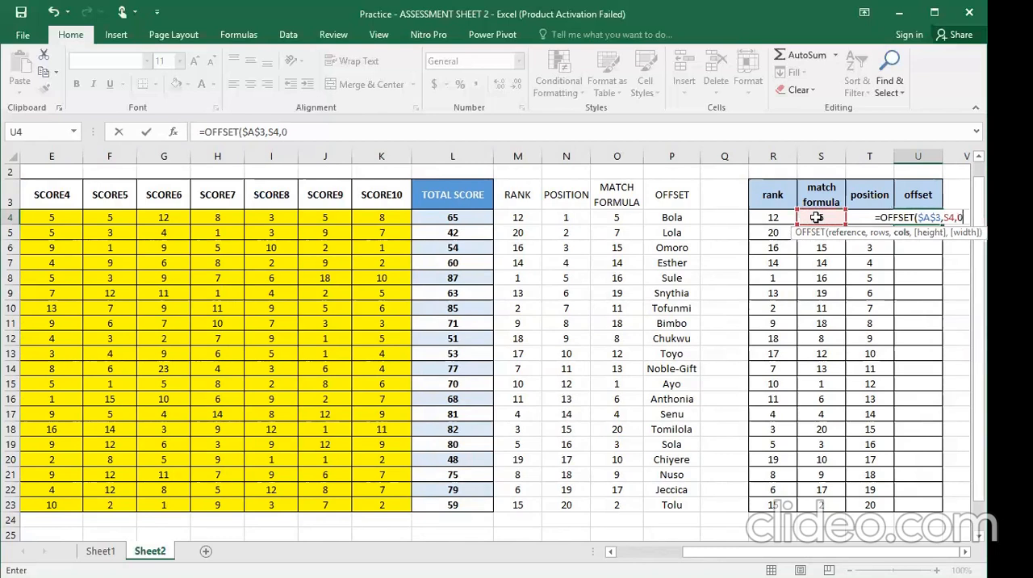
key("Enter")
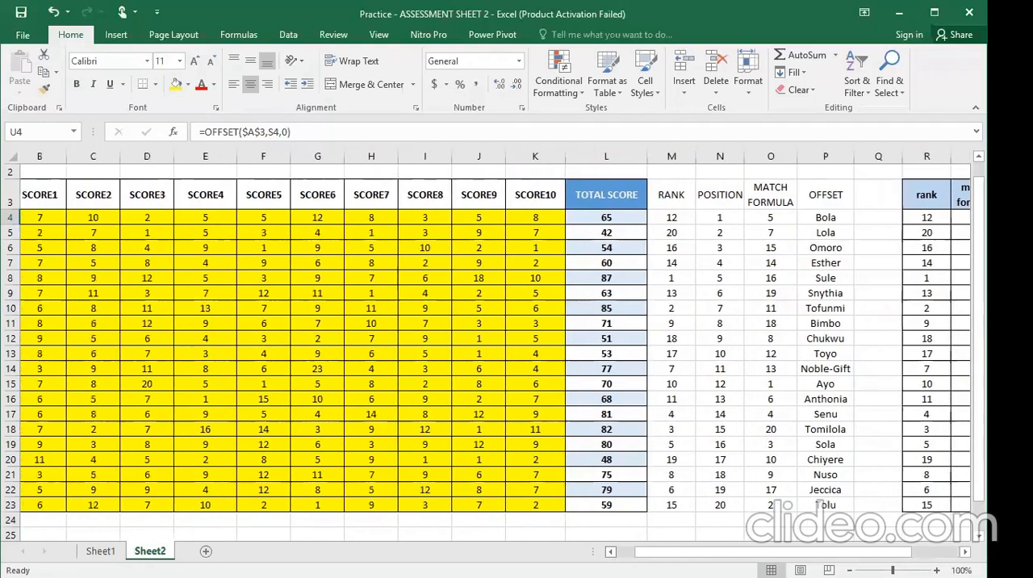
scroll("left", 3)
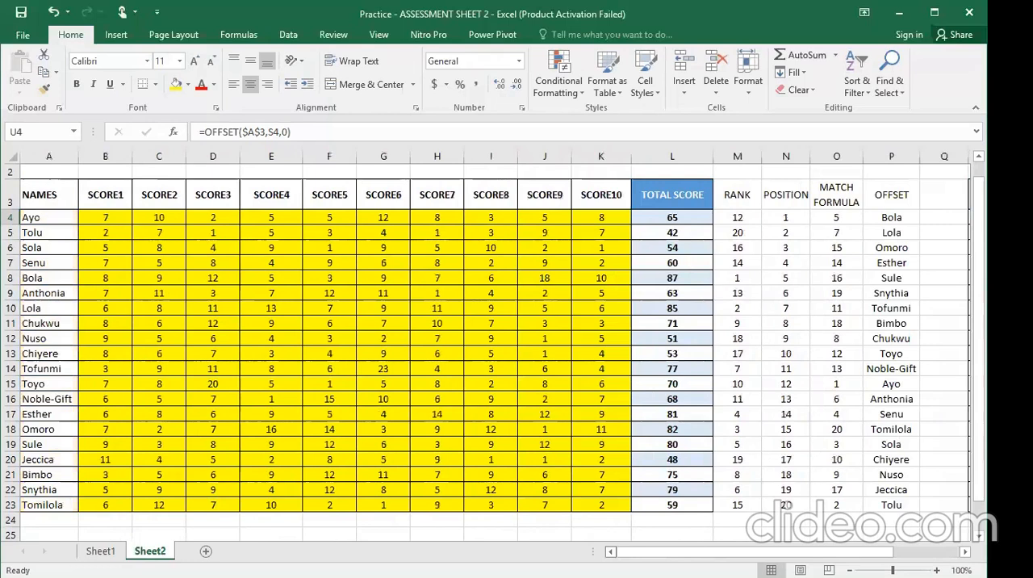
mouse_move(79, 288)
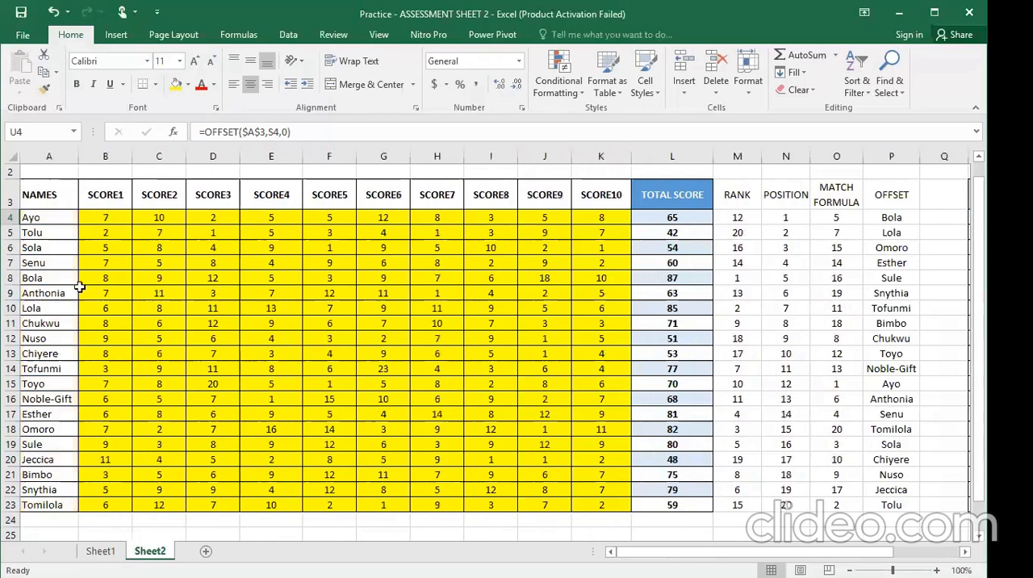
left_click(49, 278)
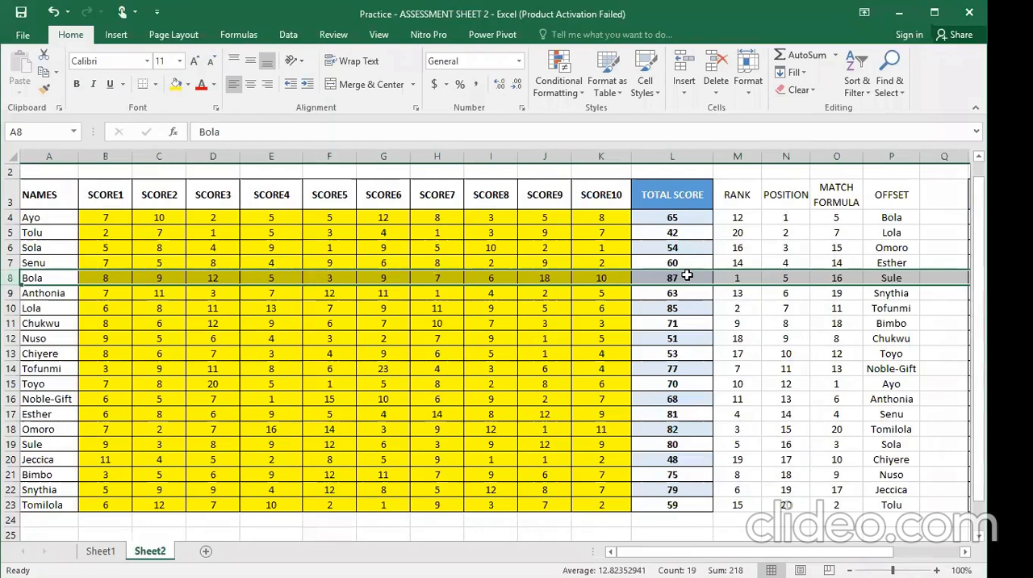
left_click(672, 247)
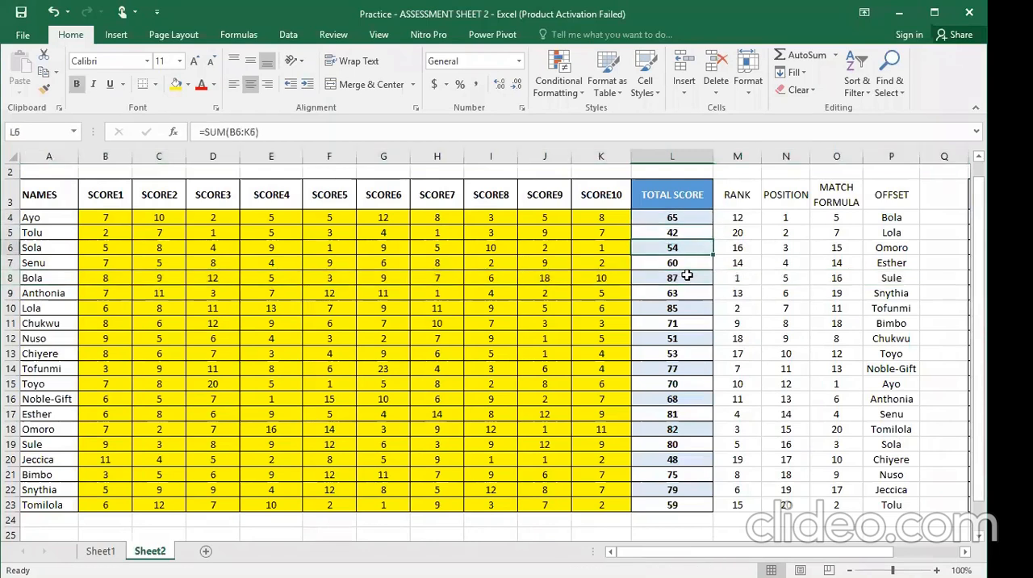
left_click(673, 398)
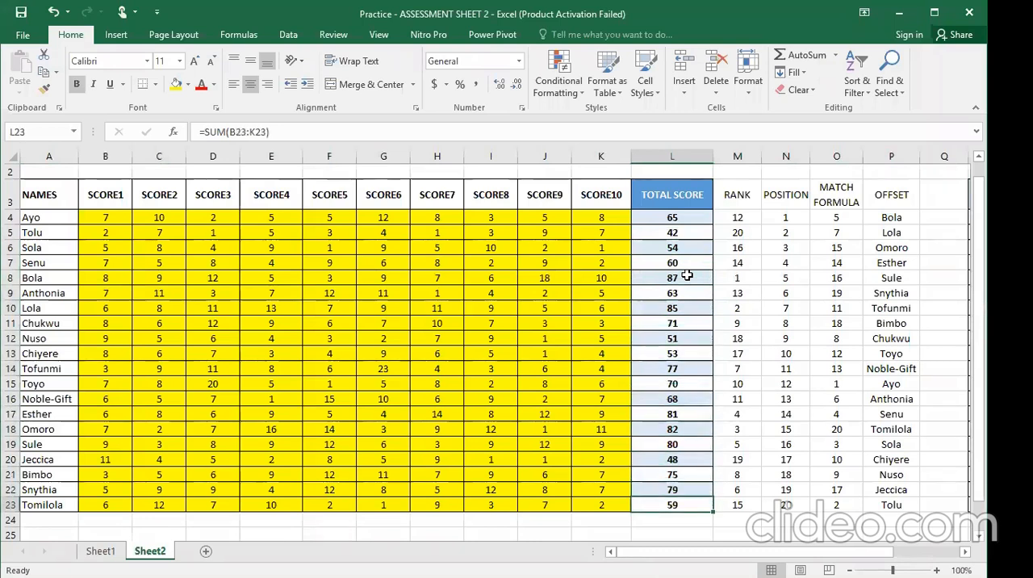
scroll("right", 3)
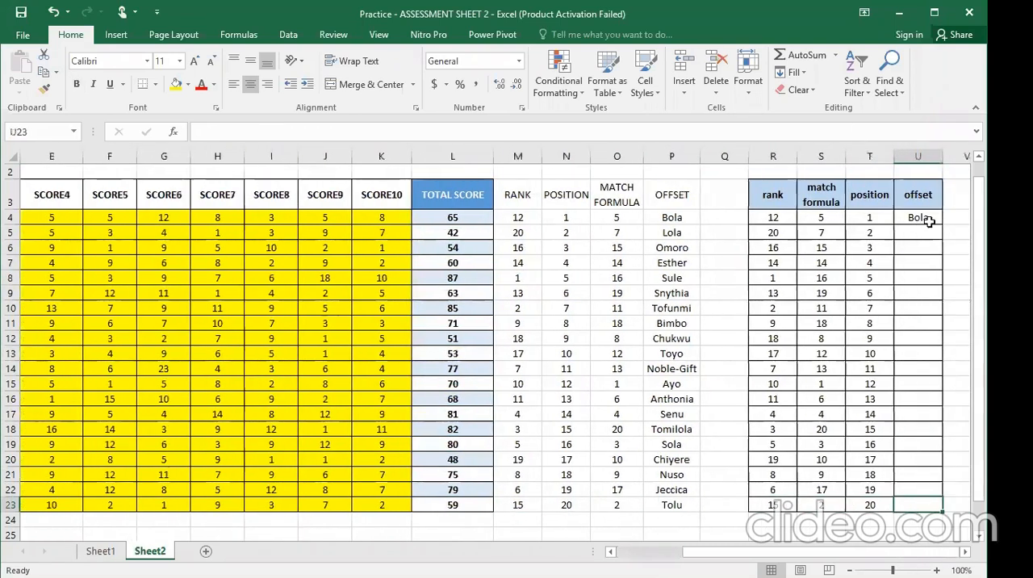
- Copy the U4 OFFSET formula down to U23 and check positions 1 to 20
left_click(918, 217)
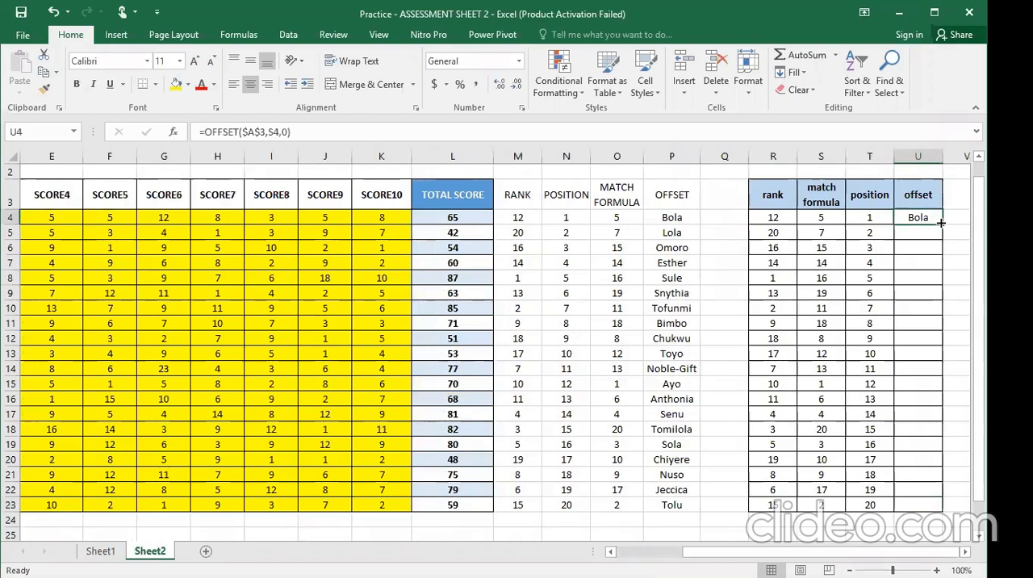
left_click_drag(940, 223, 950, 374)
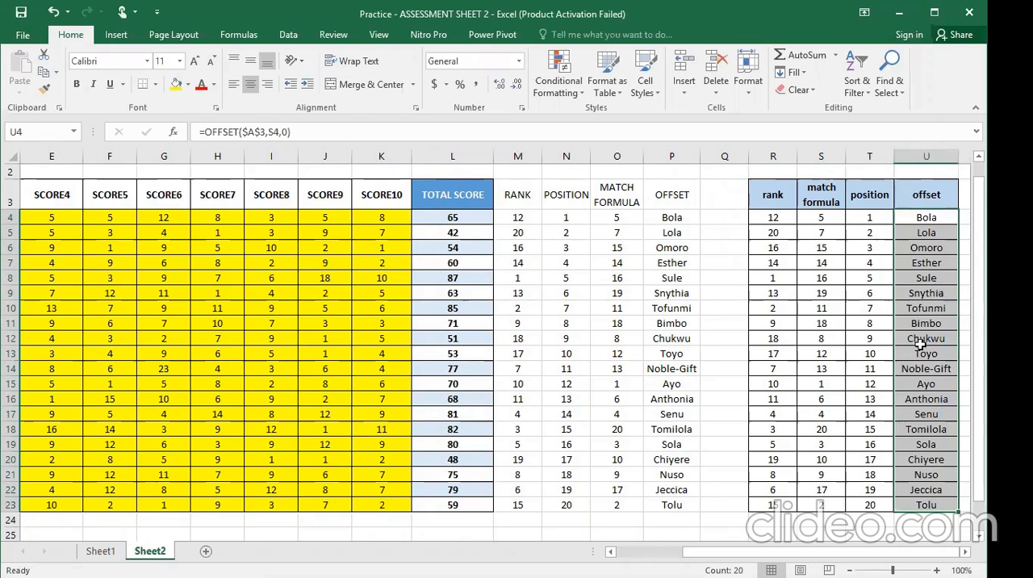
left_click(869, 217)
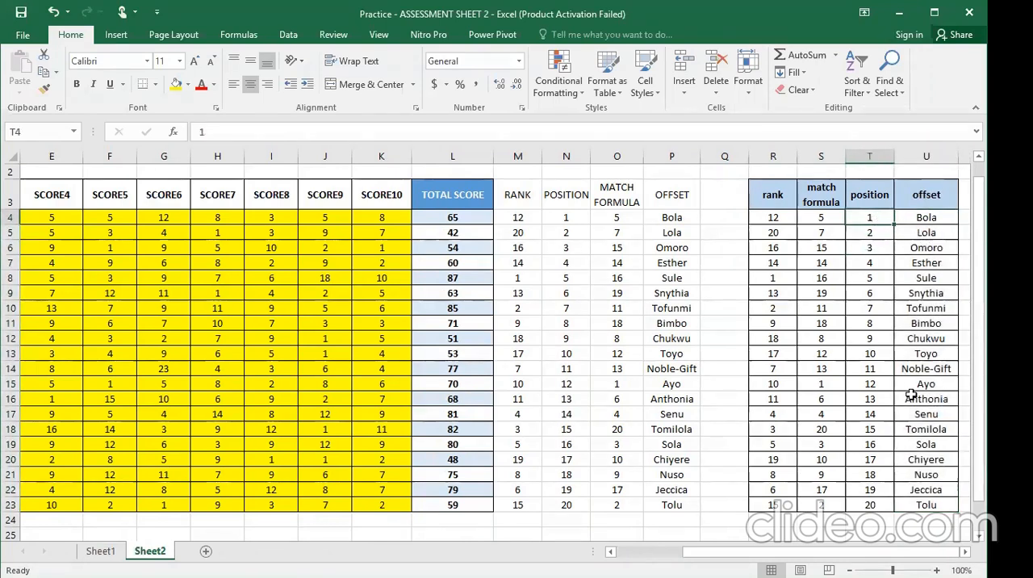
left_click(869, 504)
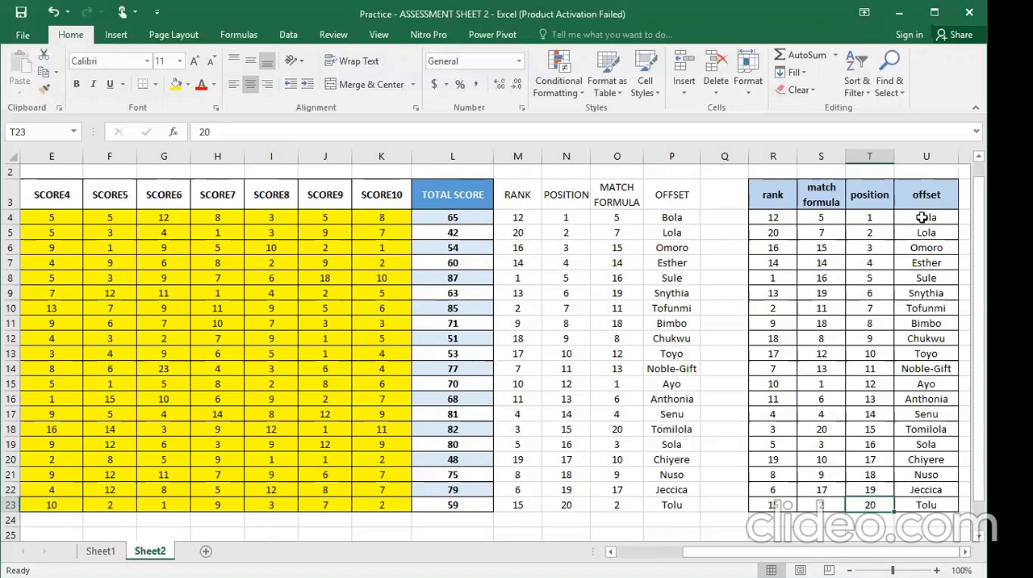
left_click(925, 216)
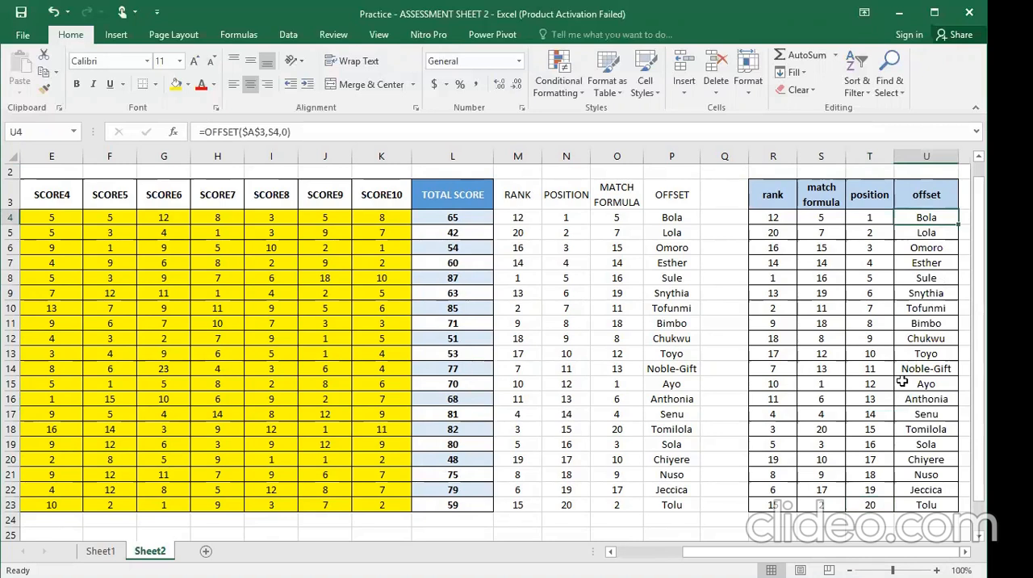
mouse_move(925, 216)
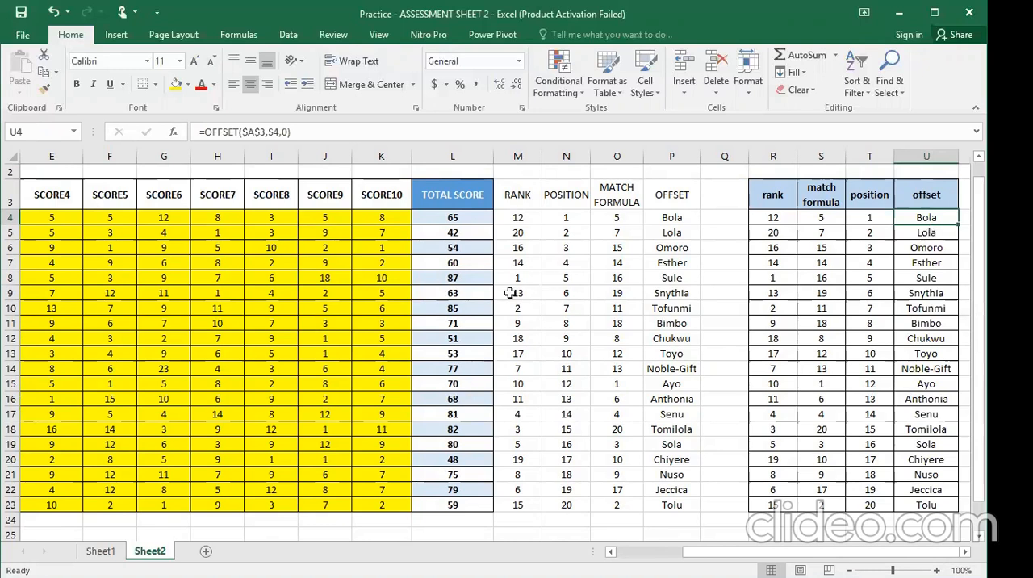
mouse_move(509, 293)
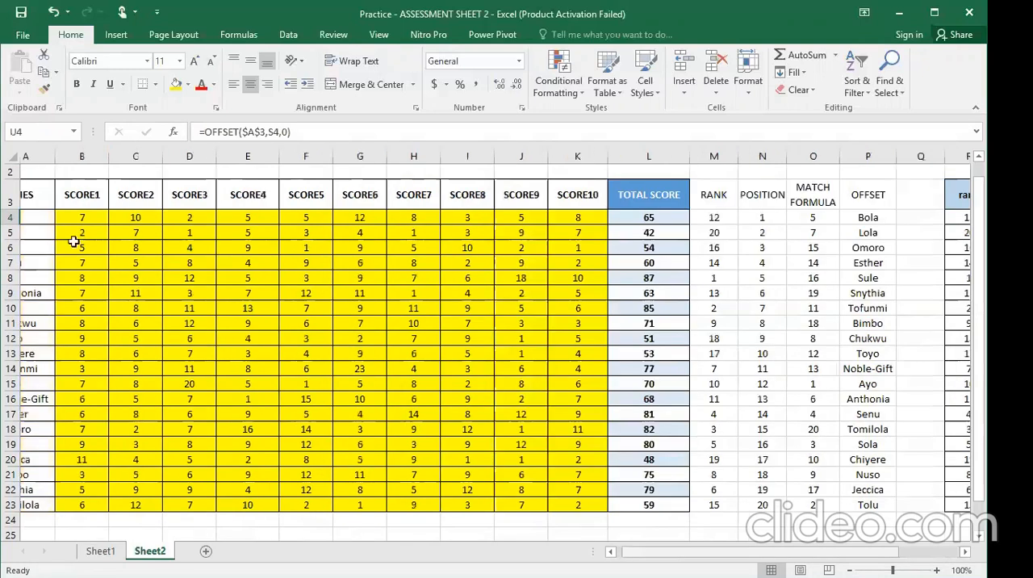
- Compare Bola's and Lola's score rows, then change Lola's SCORE10 in K10 to 11
scroll("right", 3)
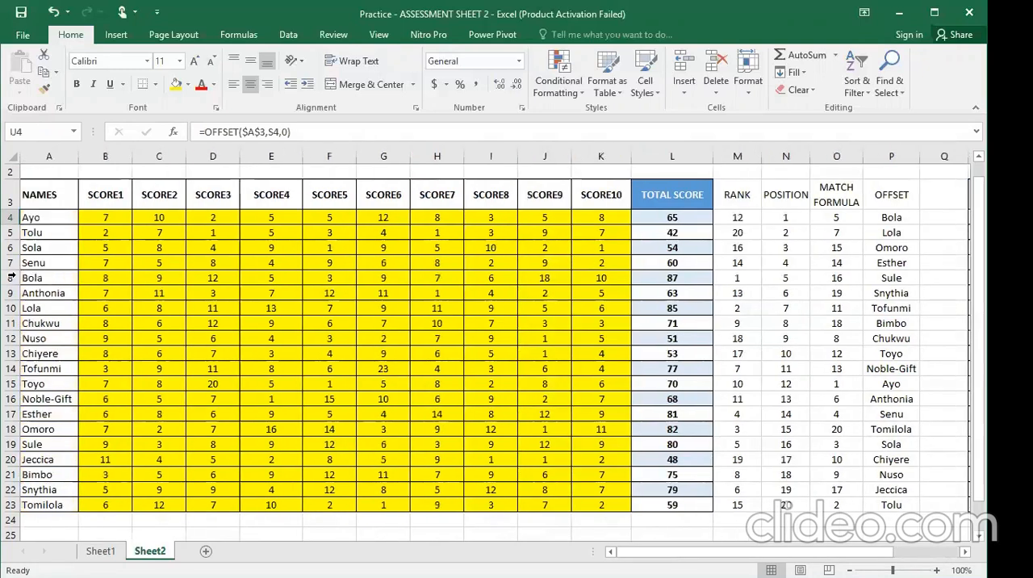
left_click(49, 278)
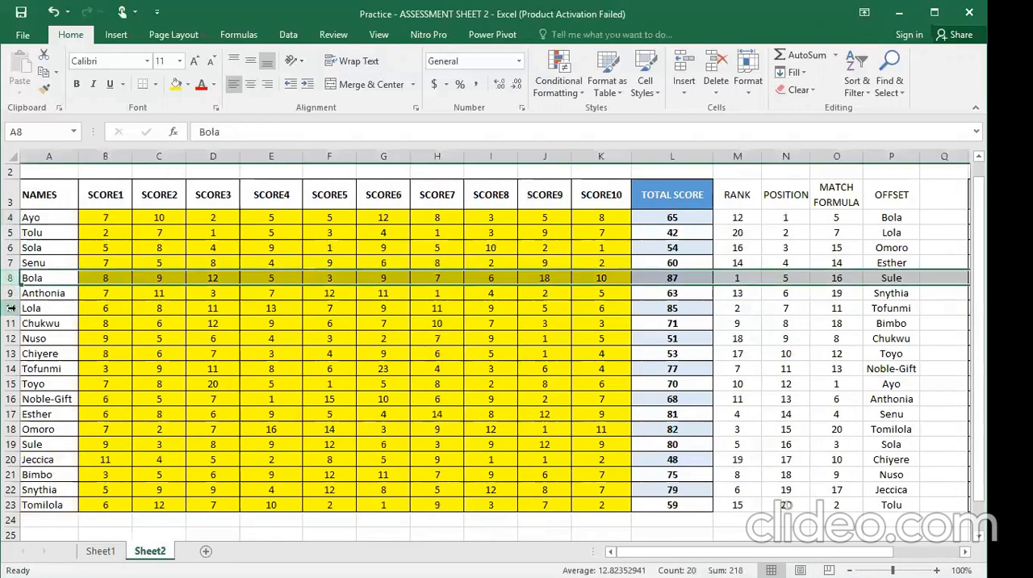
left_click(31, 307)
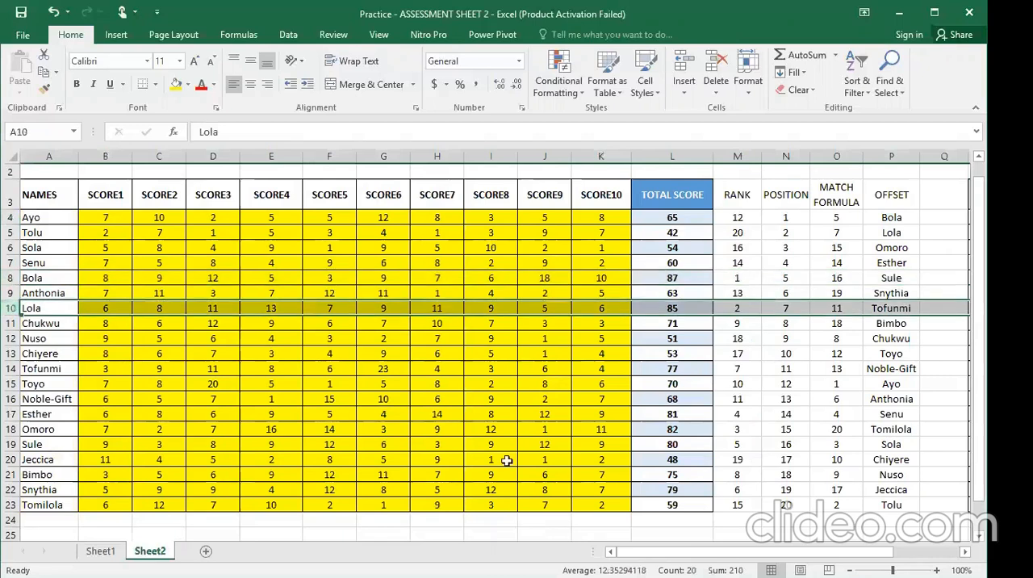
mouse_move(609, 307)
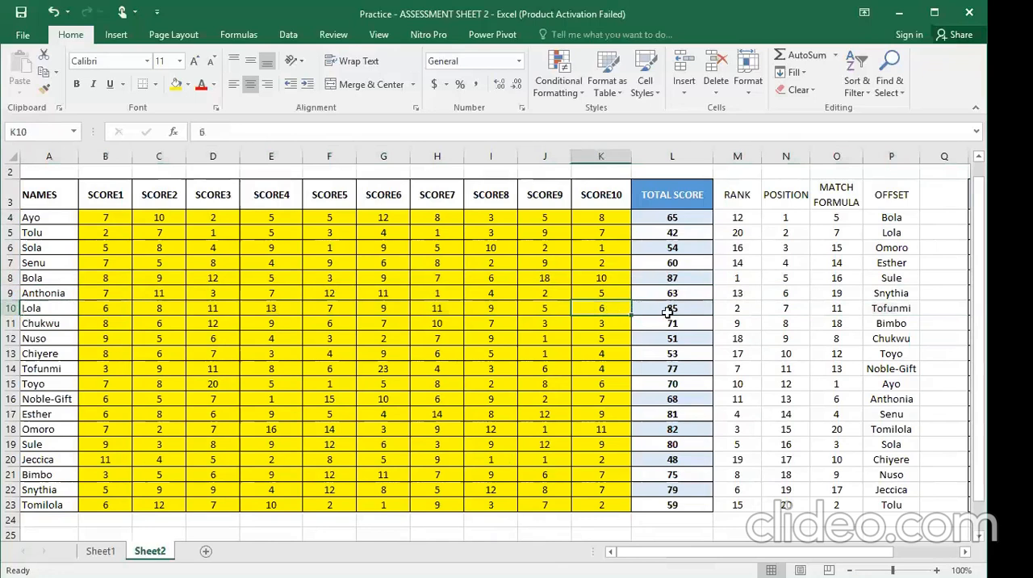
mouse_move(666, 312)
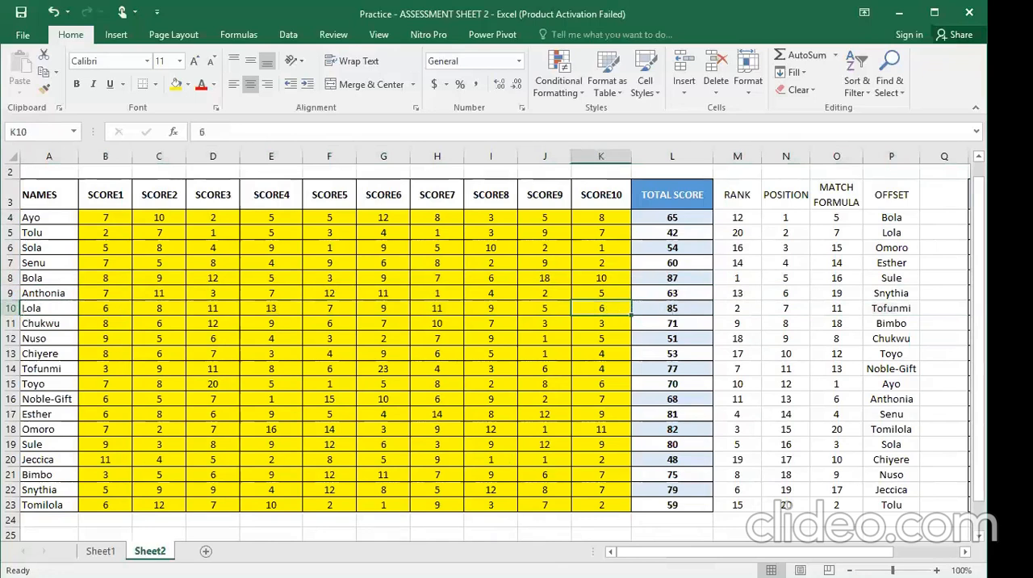
scroll("right", 3)
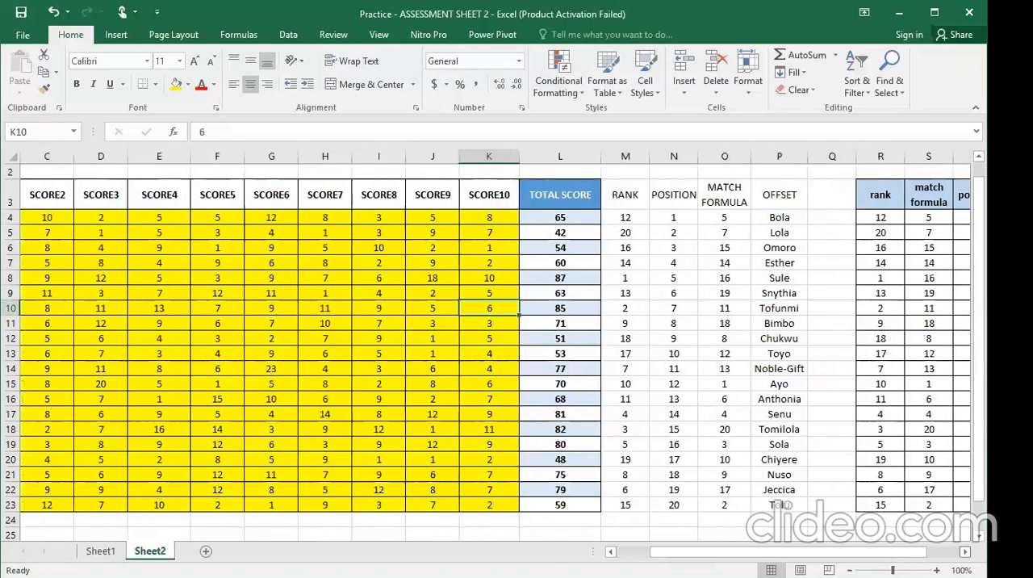
scroll("right", 3)
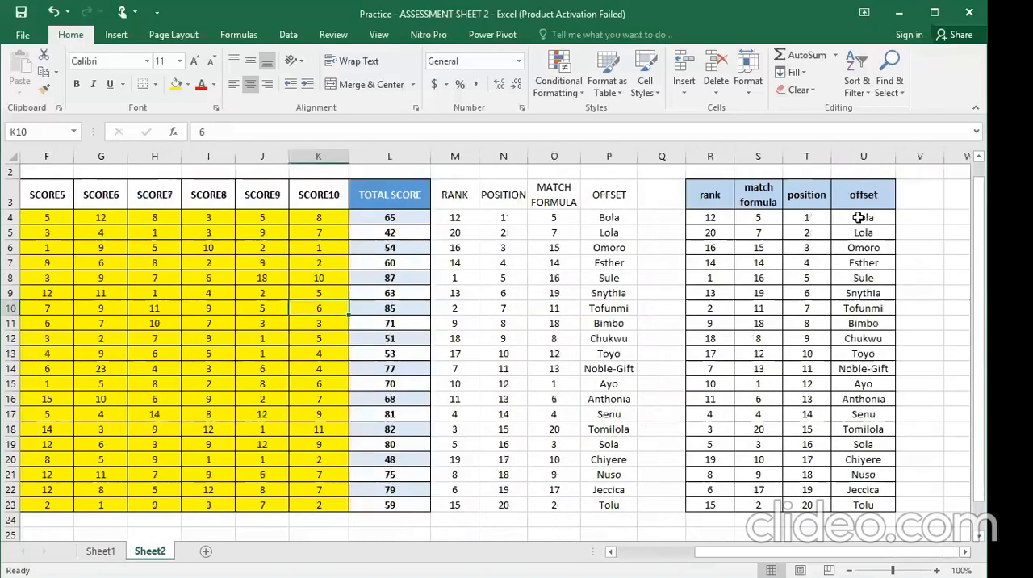
left_click(862, 218)
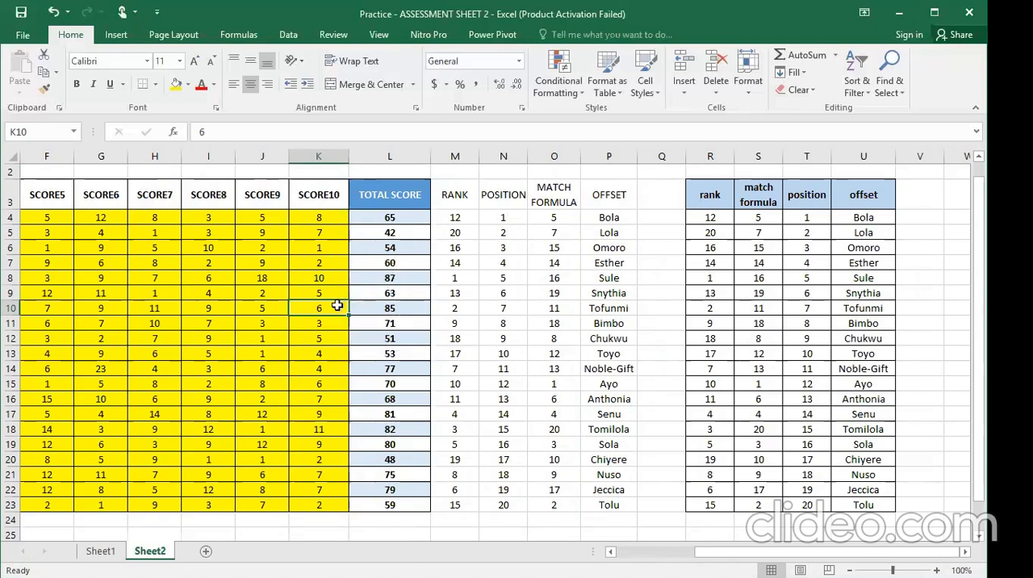
type("11")
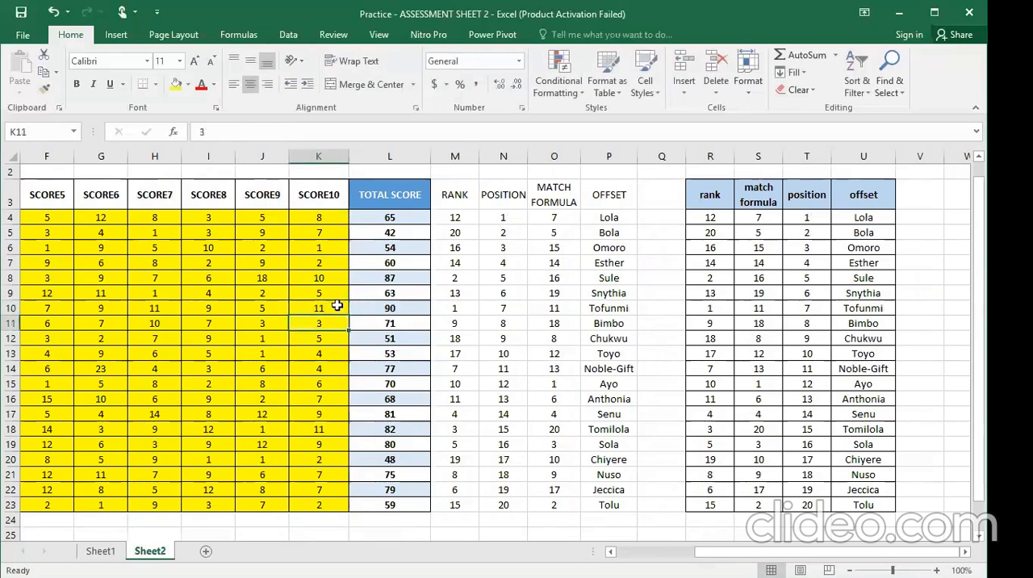
left_click(318, 307)
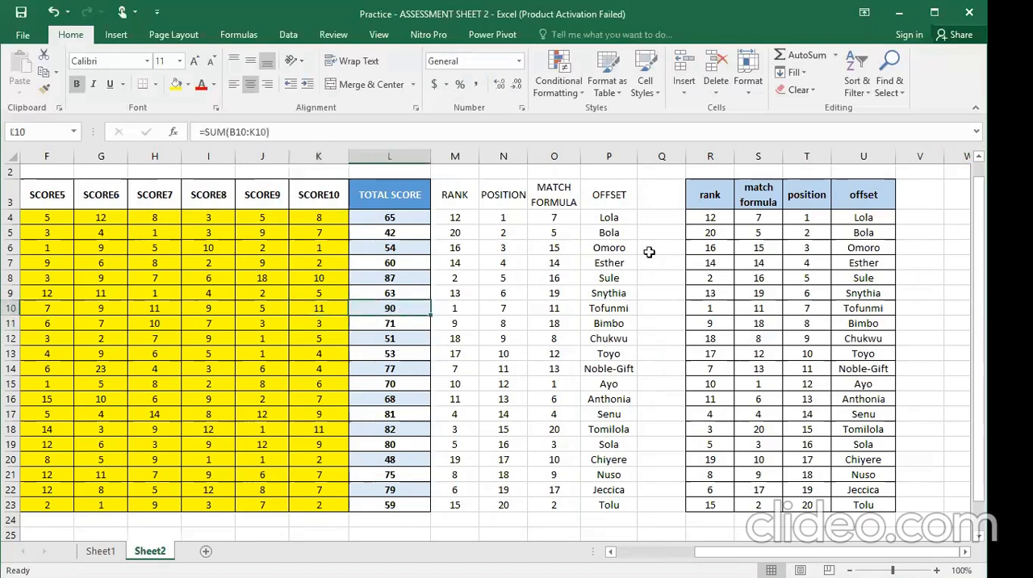
left_click(862, 216)
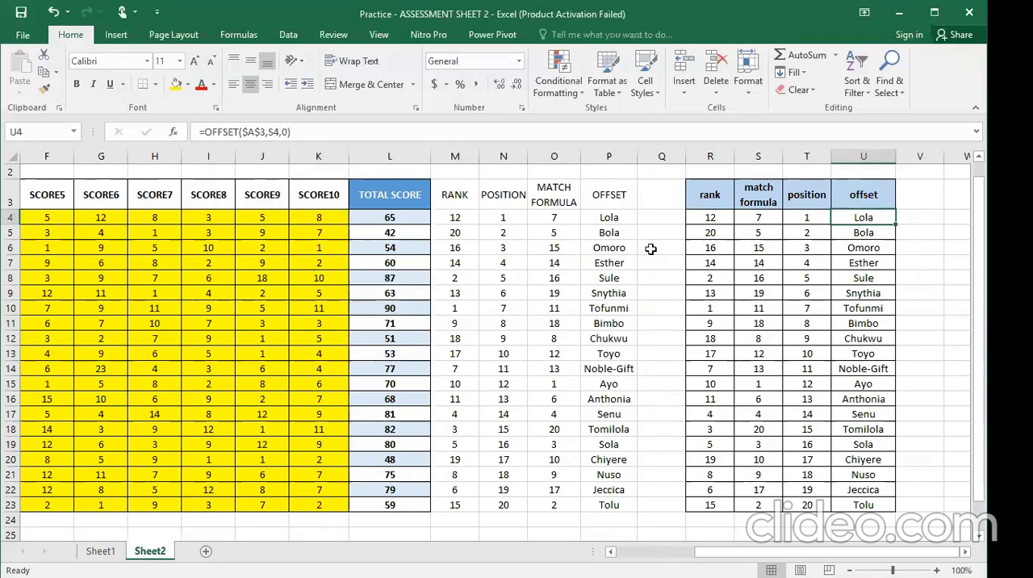
left_click(863, 232)
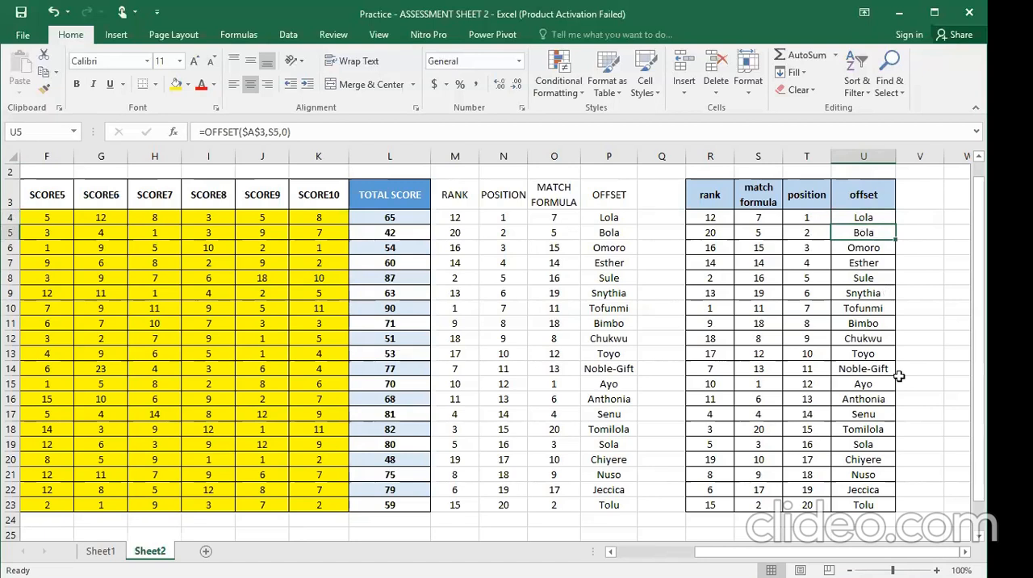
mouse_move(887, 186)
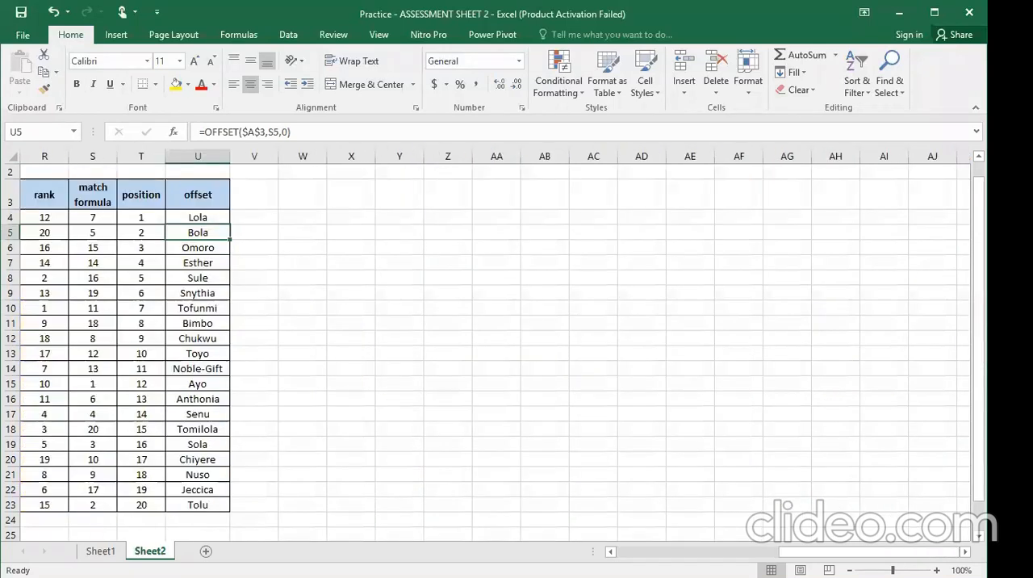
scroll("left", 3)
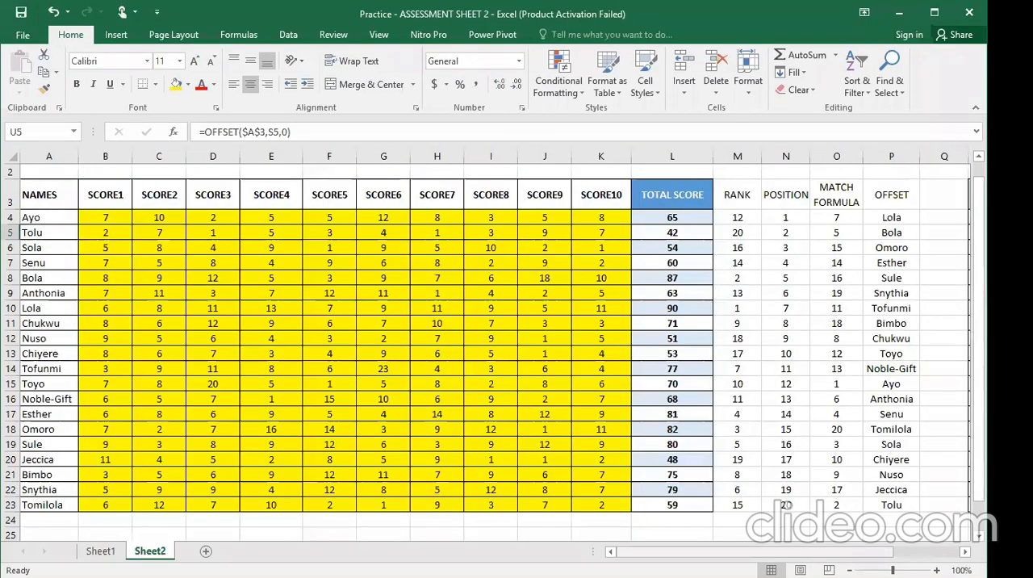